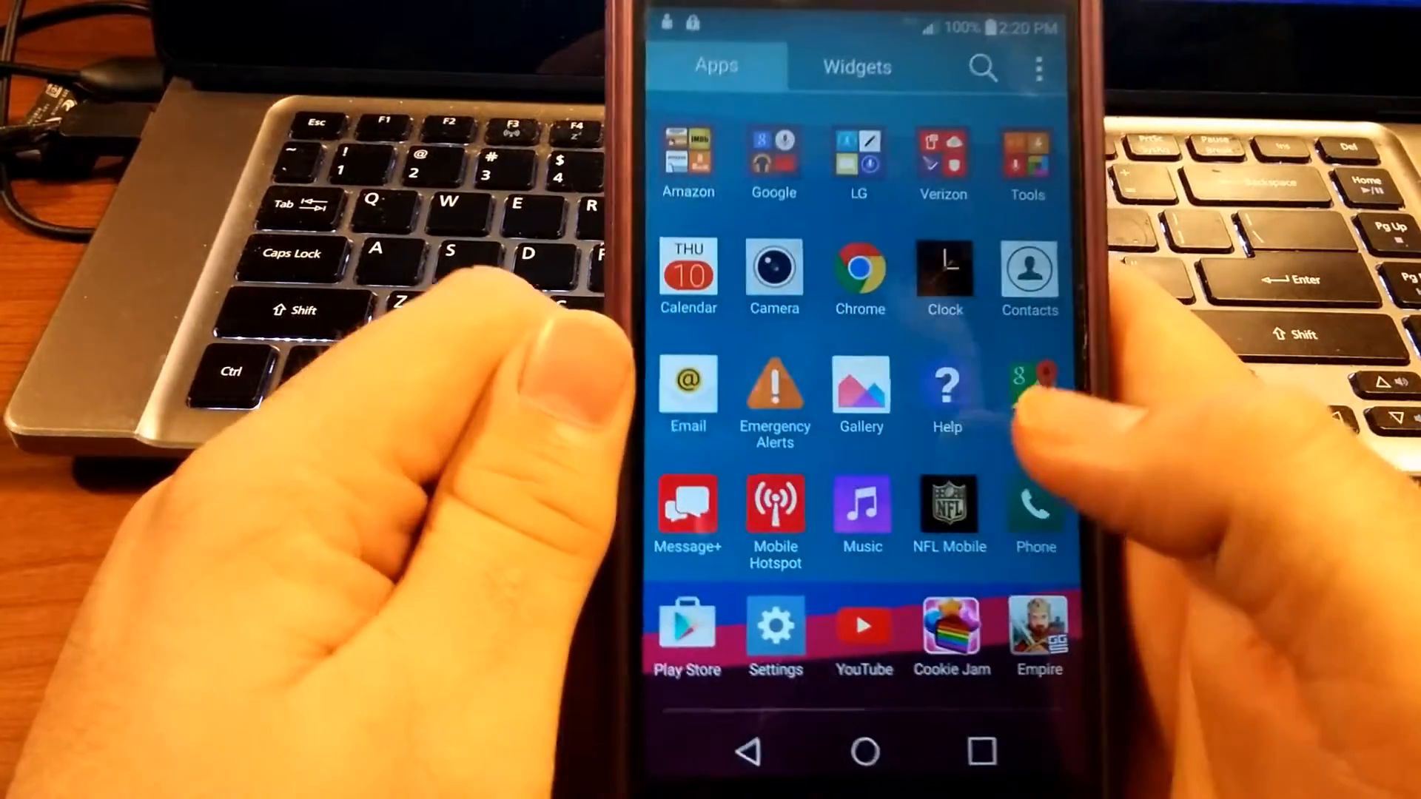
Launch the Settings app from the phone's app drawer.
click(775, 634)
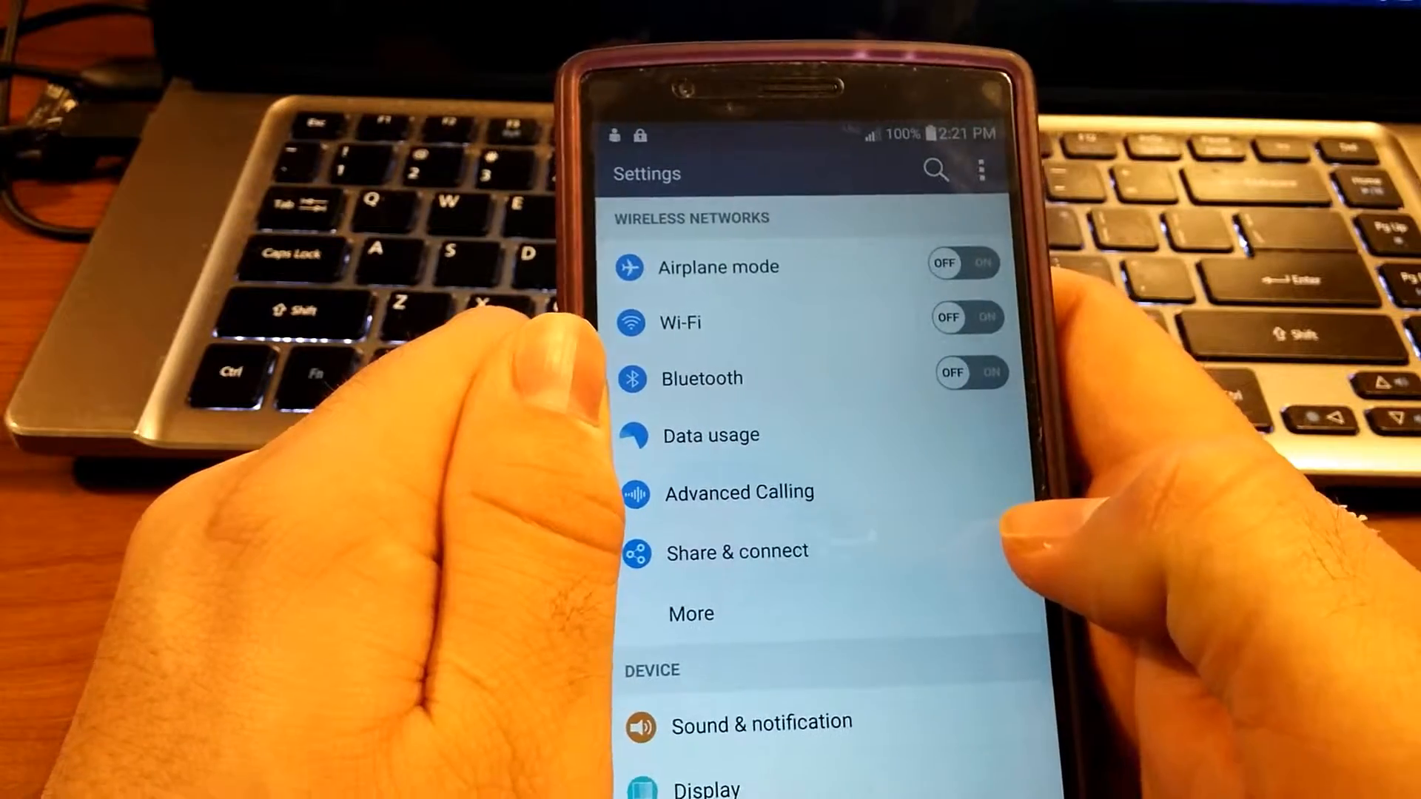
Scroll Settings down to the System section, then return to the home screen.
scroll(down, 3)
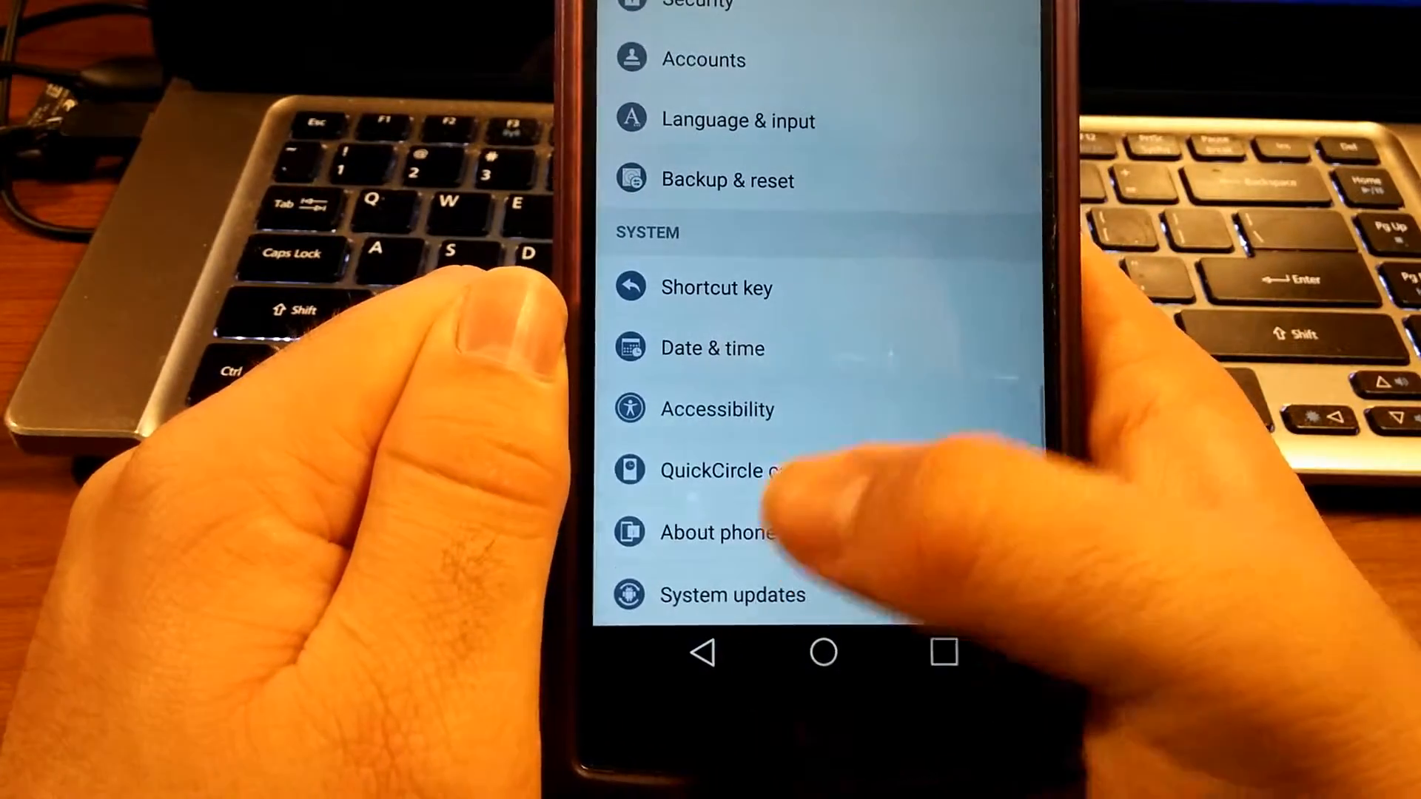
click(720, 532)
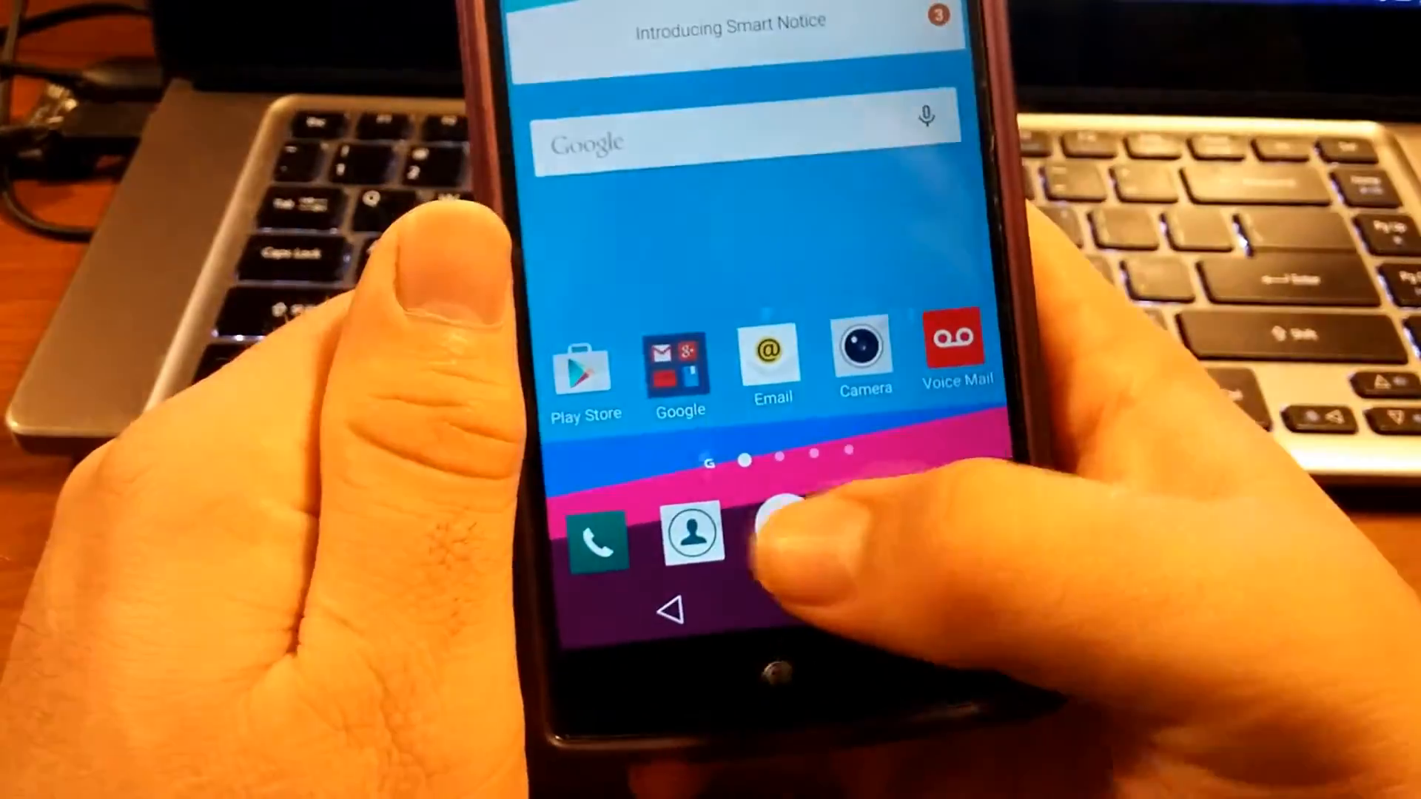
Reopen Settings and view About phone's Software info (Android 5.1, status Official).
click(780, 526)
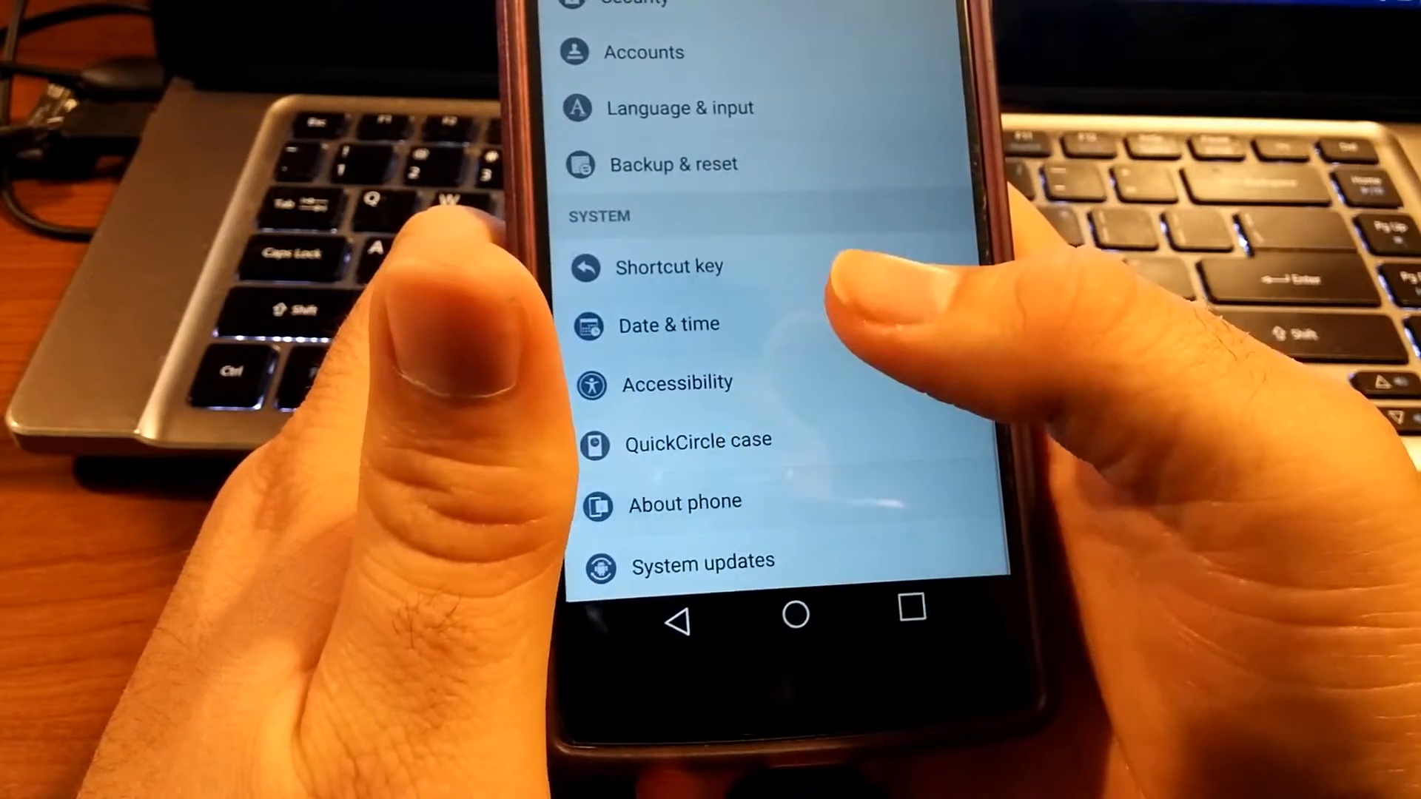
click(686, 504)
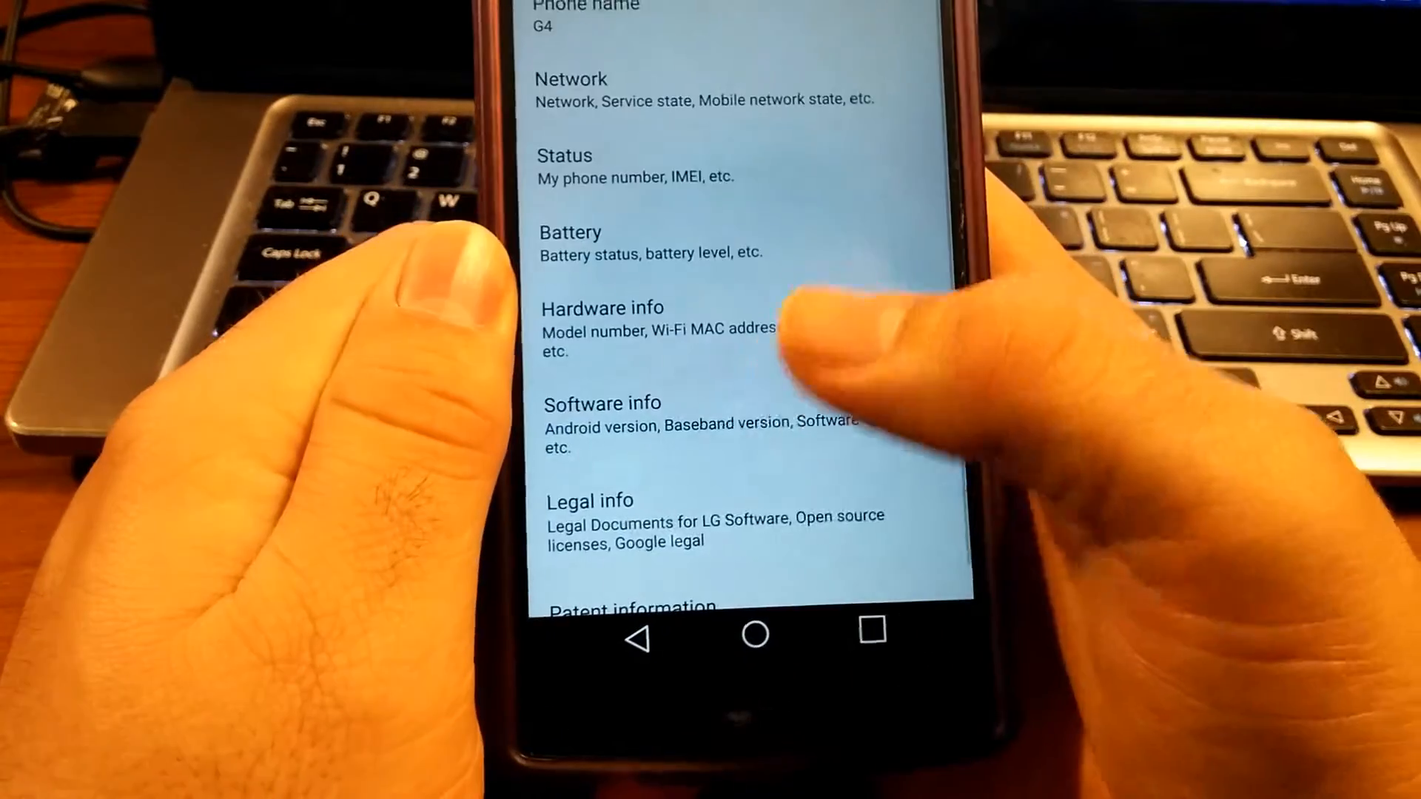
scroll(up, 3)
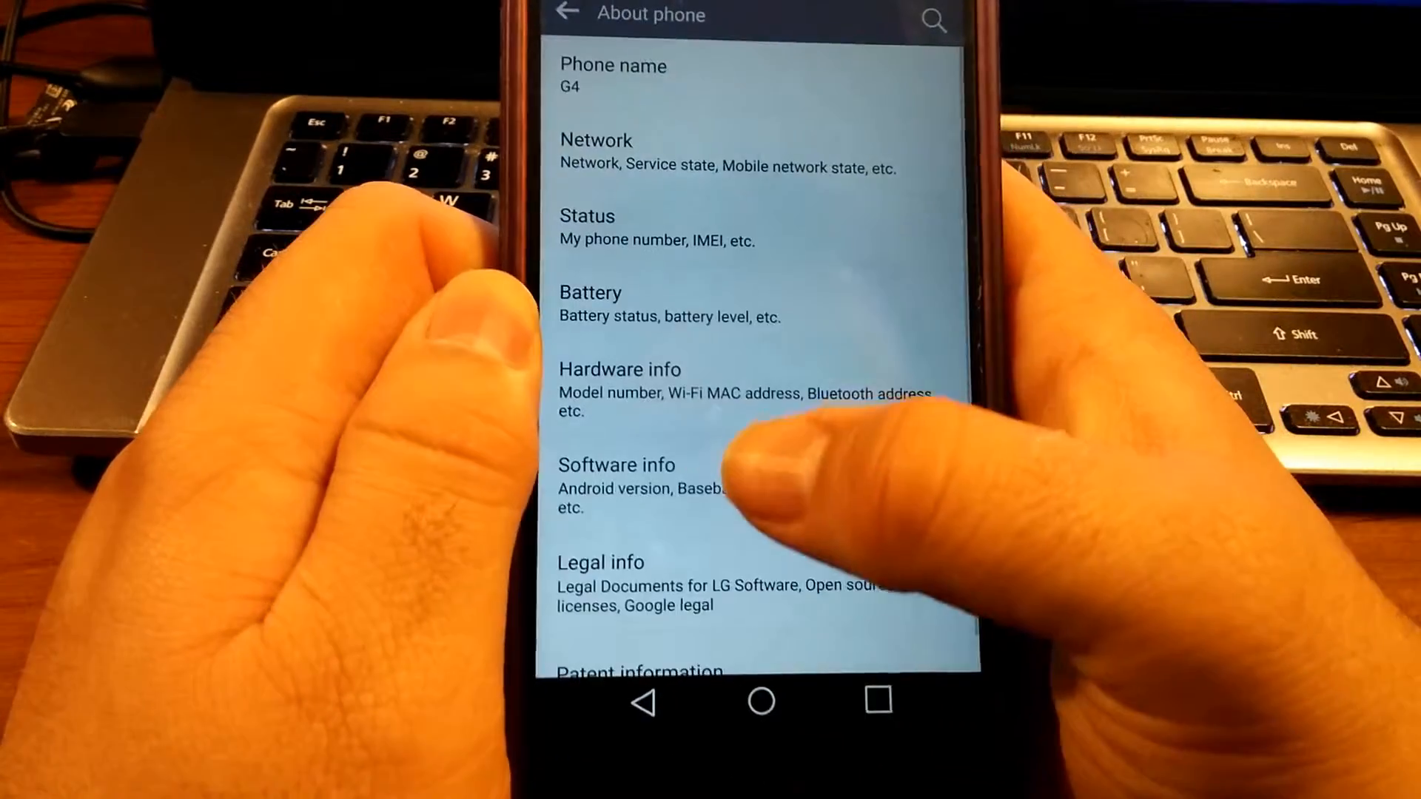
click(616, 464)
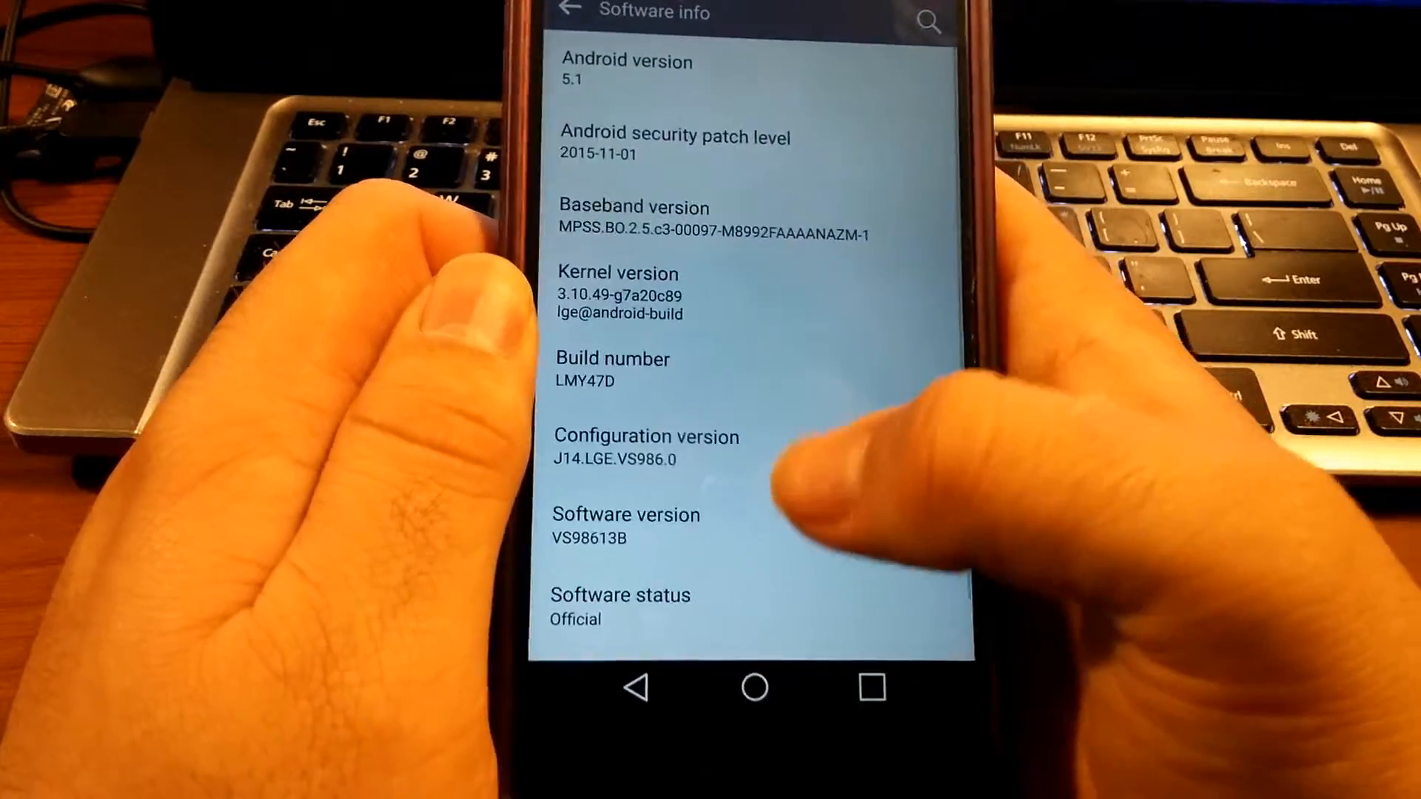
scroll(up, 3)
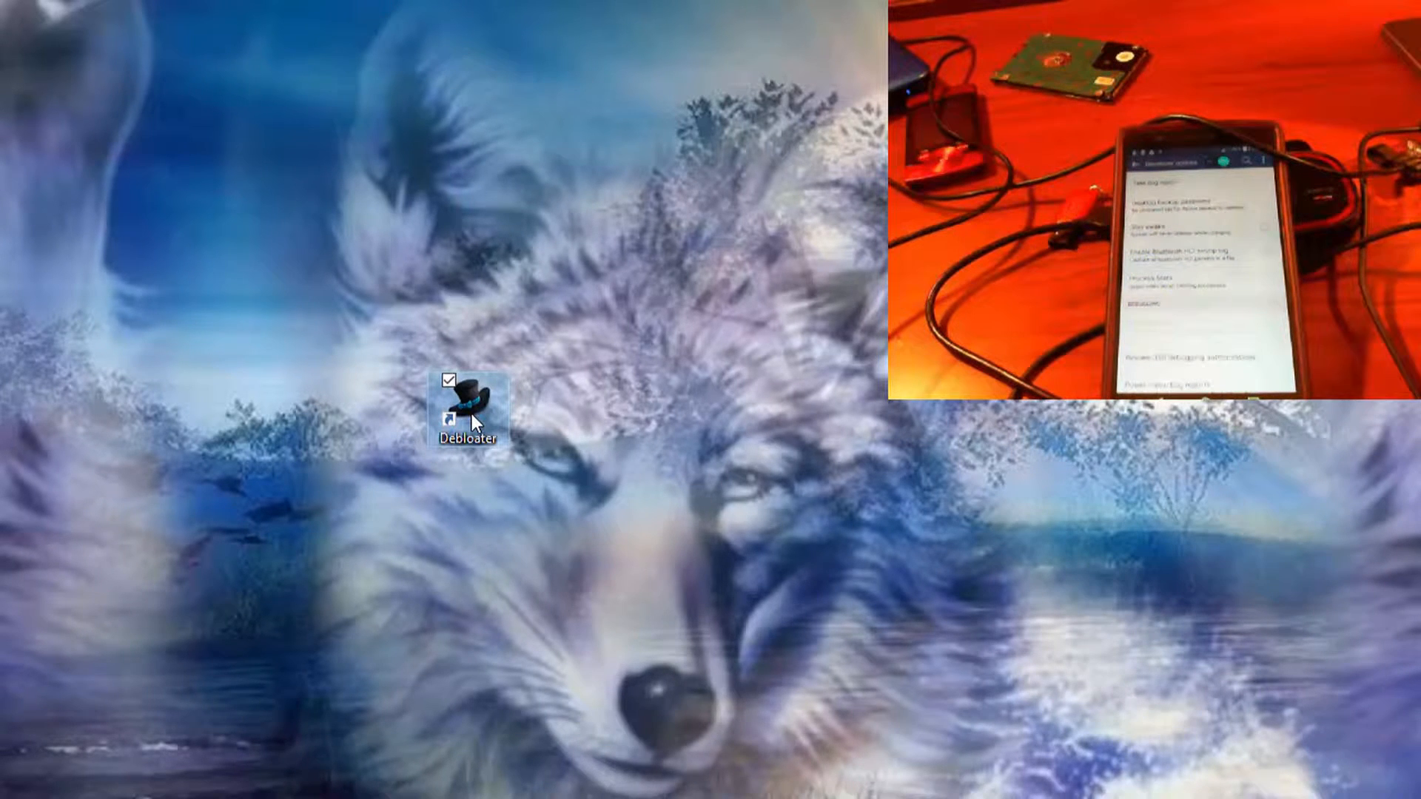
Use the desktop shortcut to bring up File Explorer at Quick access.
double_click(469, 399)
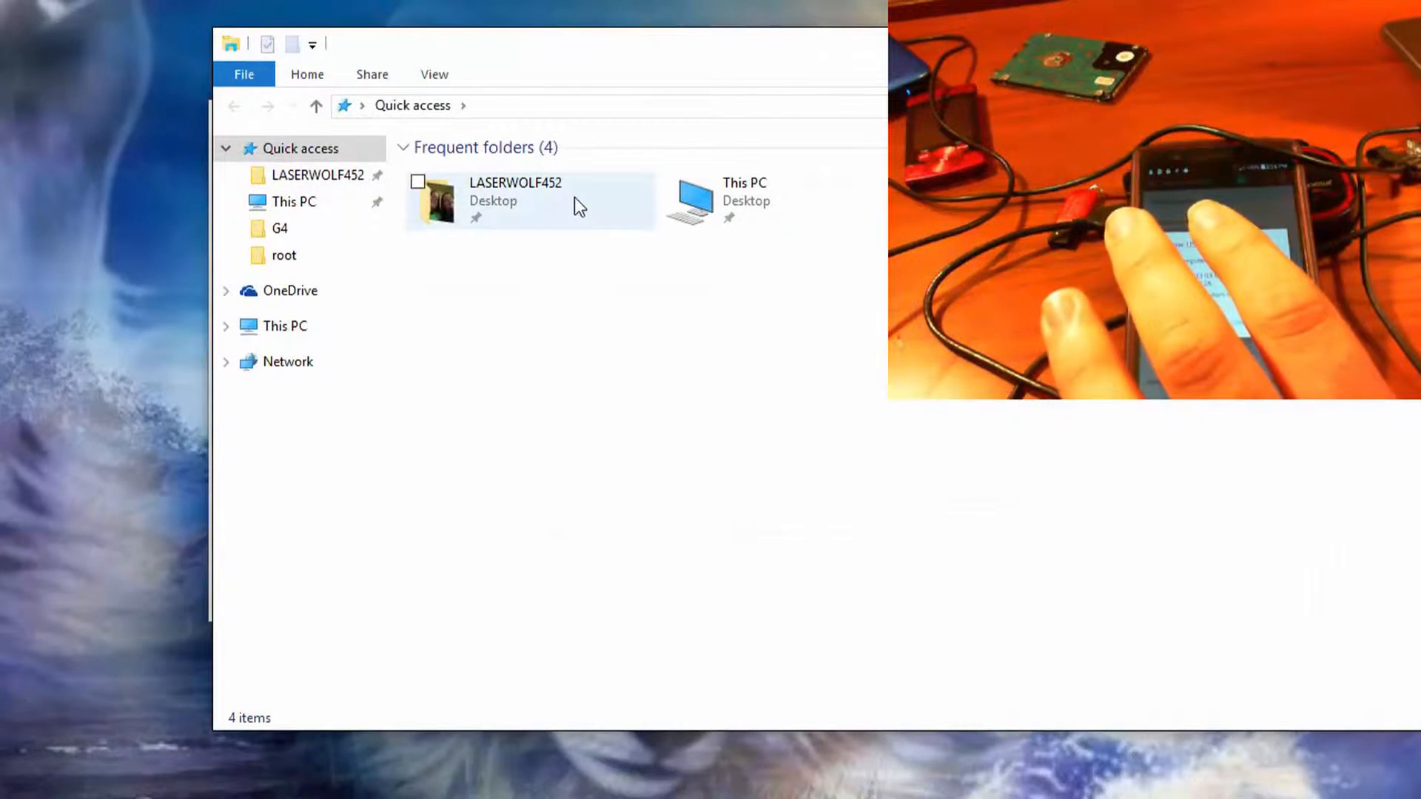
Open the VS986 phone from This PC's Devices and drives.
click(283, 325)
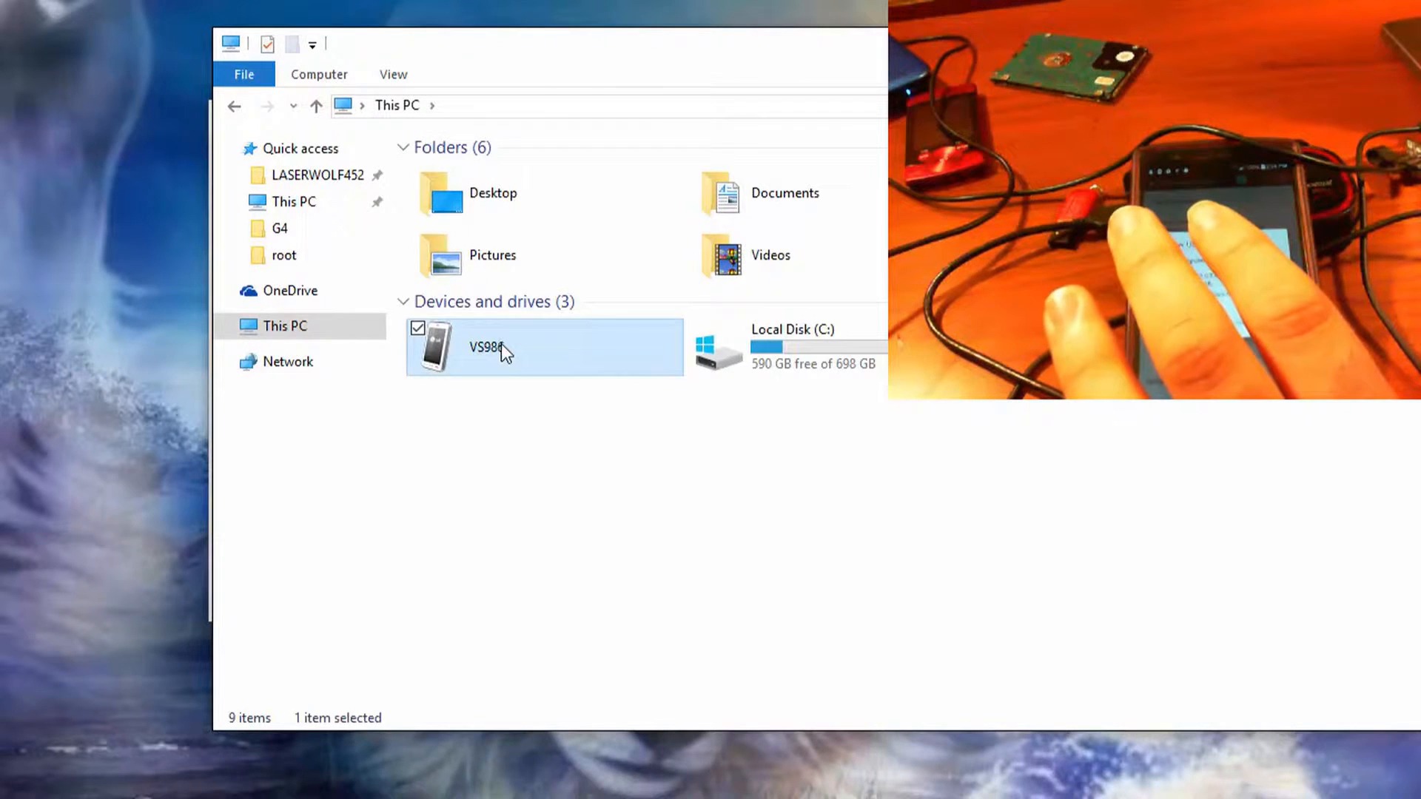
double_click(489, 347)
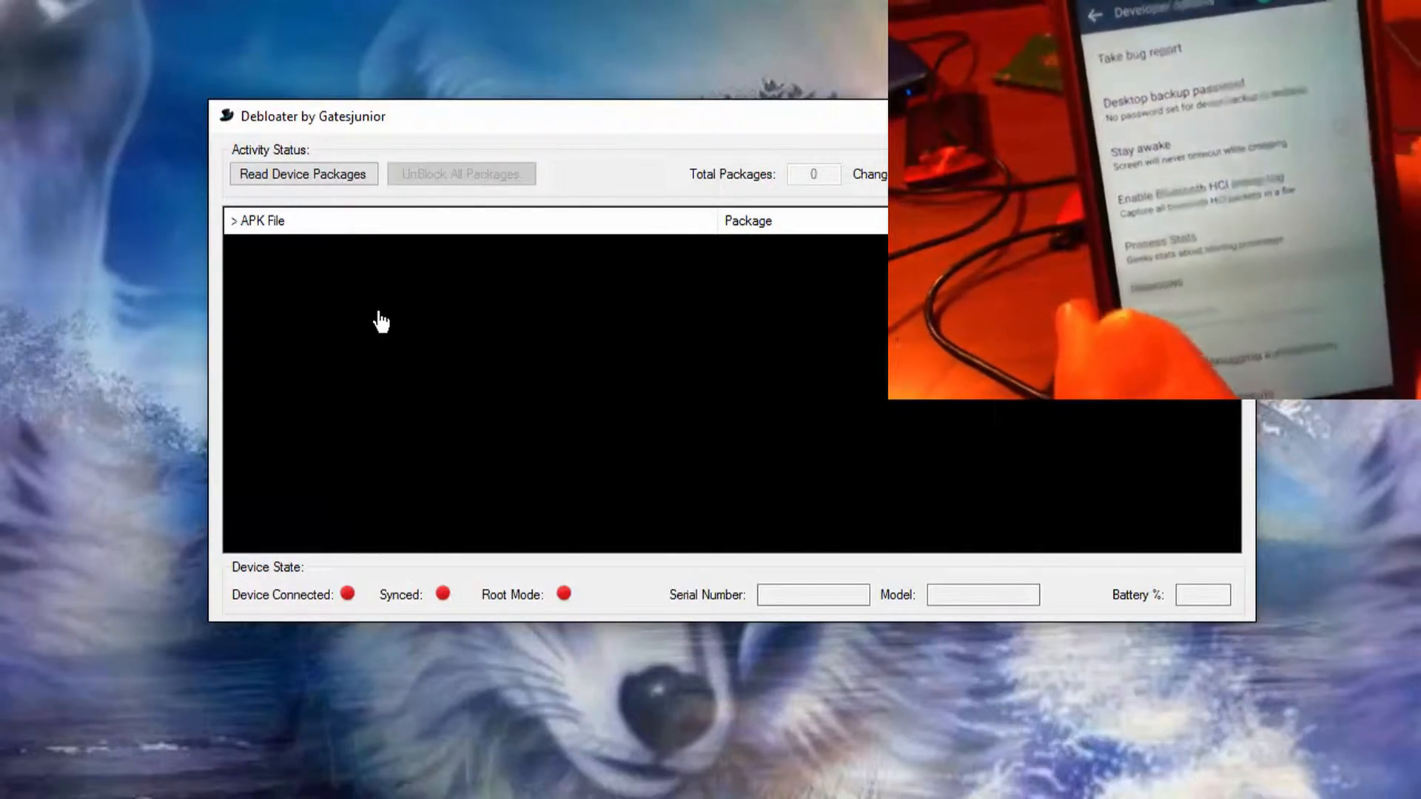
Connect Debloater to the VS986 phone, dismissing the block-mode warning, and begin reading packages.
click(304, 173)
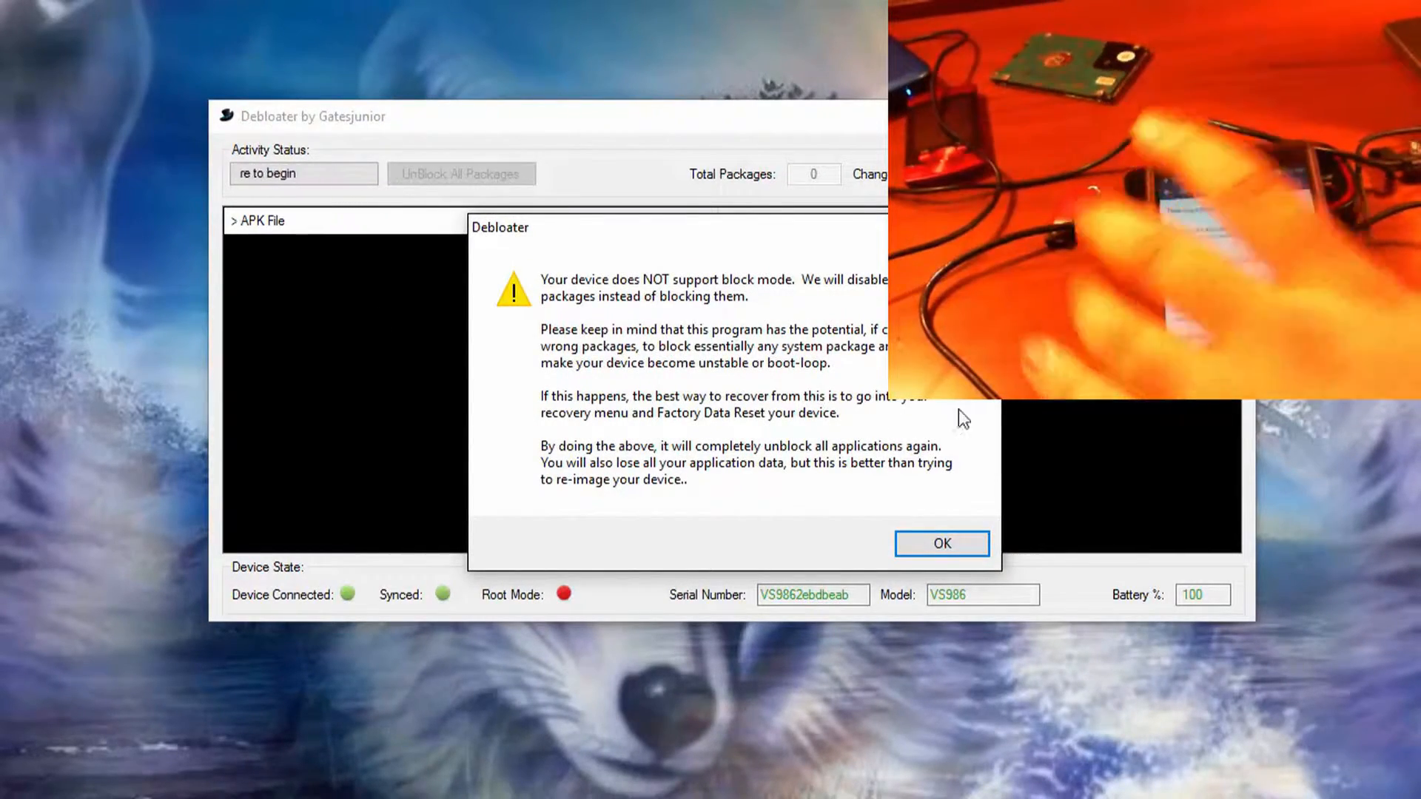
click(941, 542)
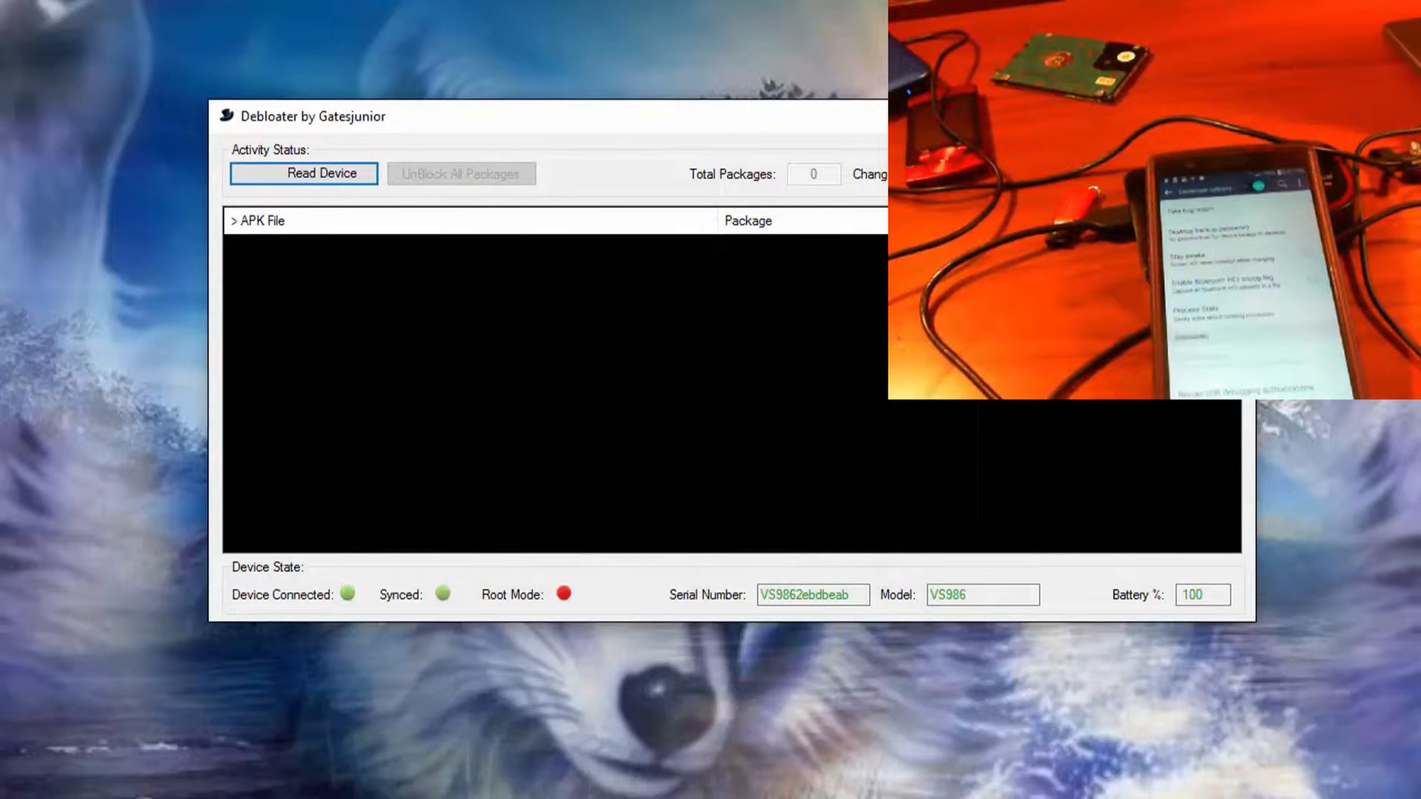
click(302, 173)
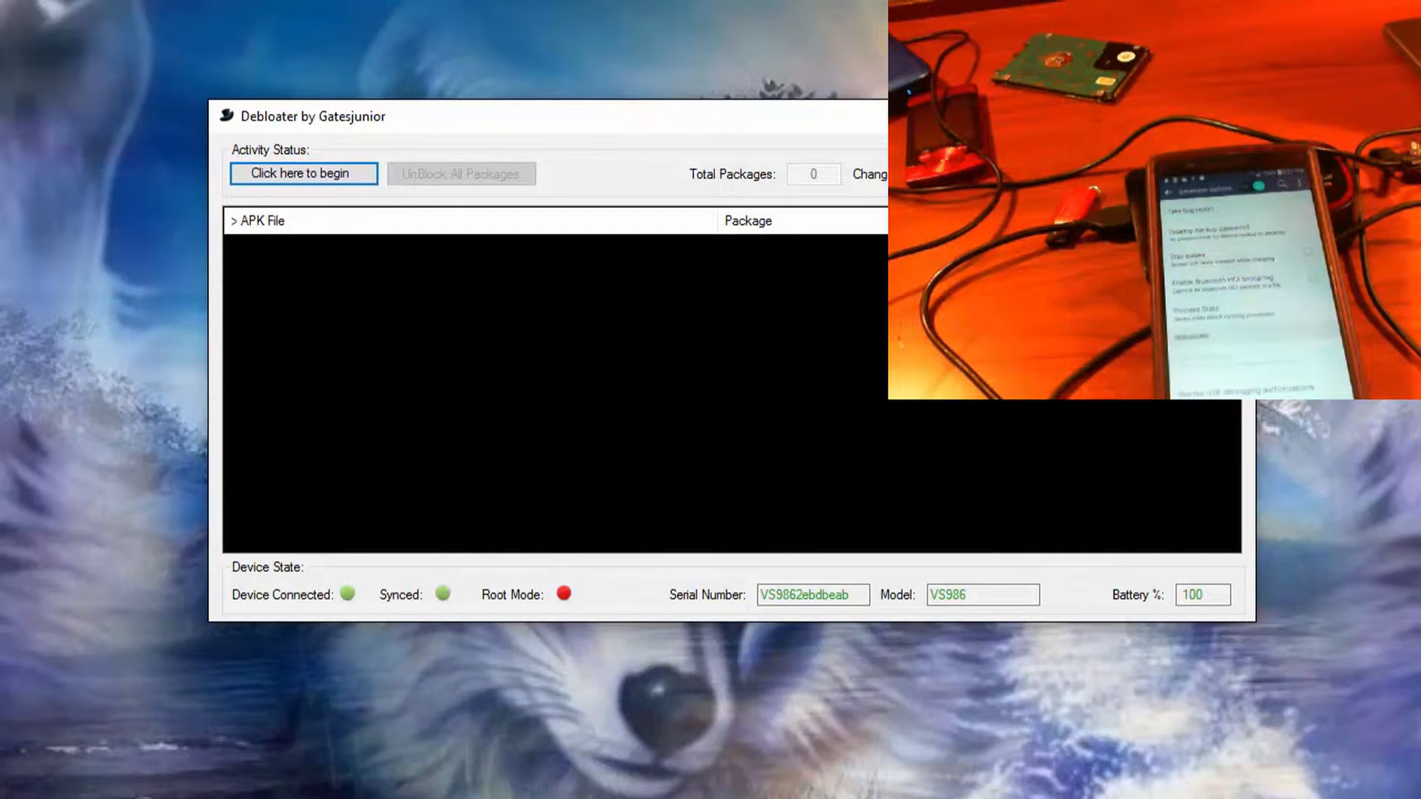
click(303, 174)
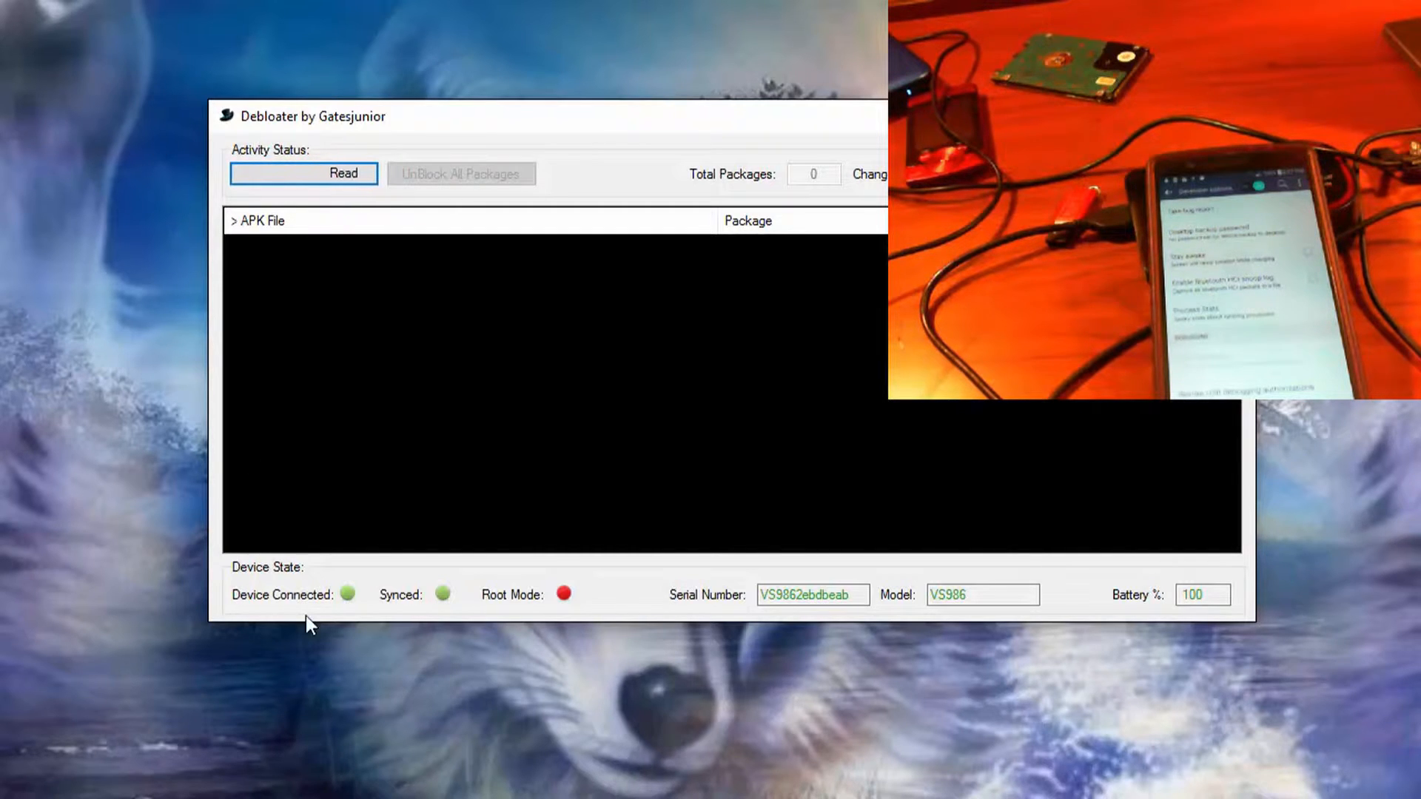
click(304, 173)
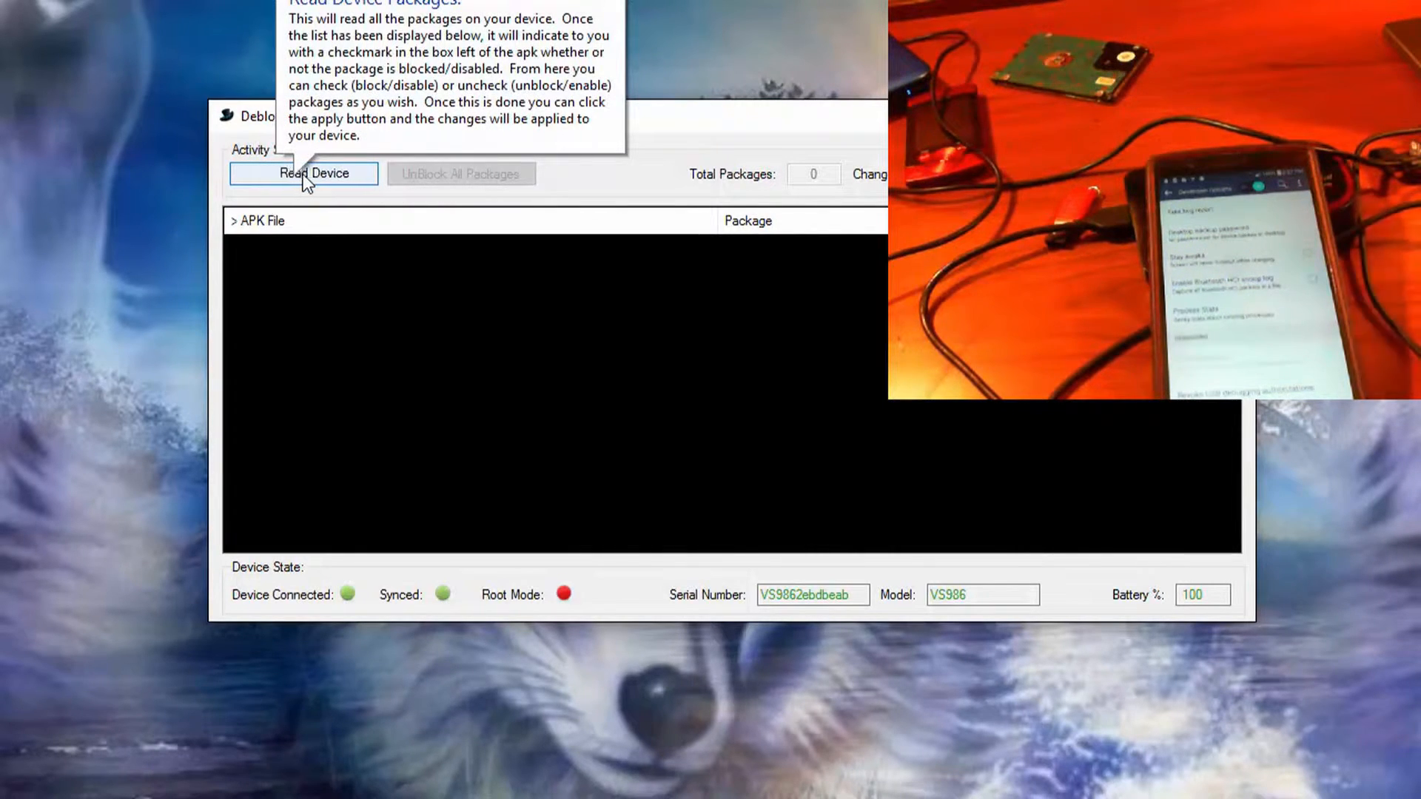
Load all 238 device packages into Debloater and scroll through the APK list.
click(304, 173)
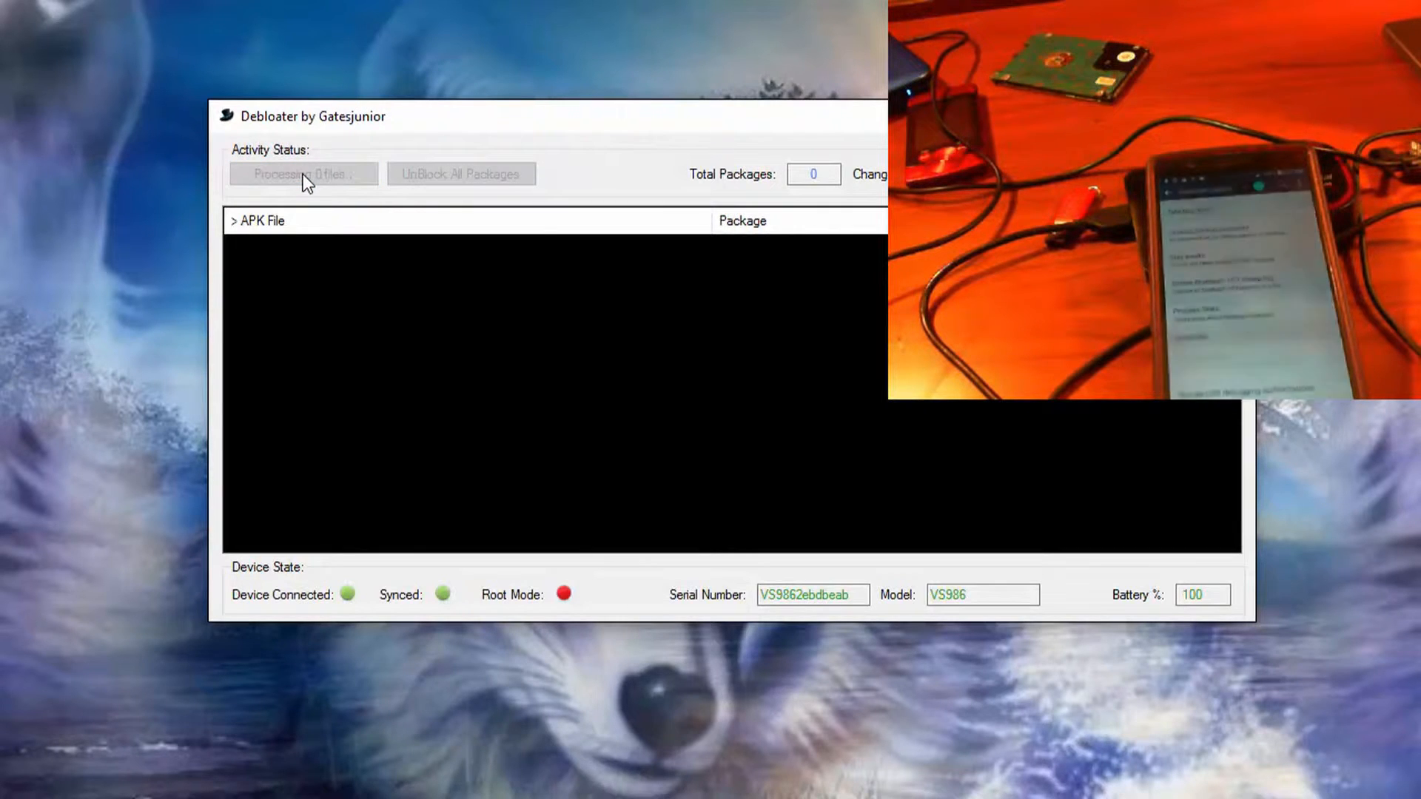
click(303, 173)
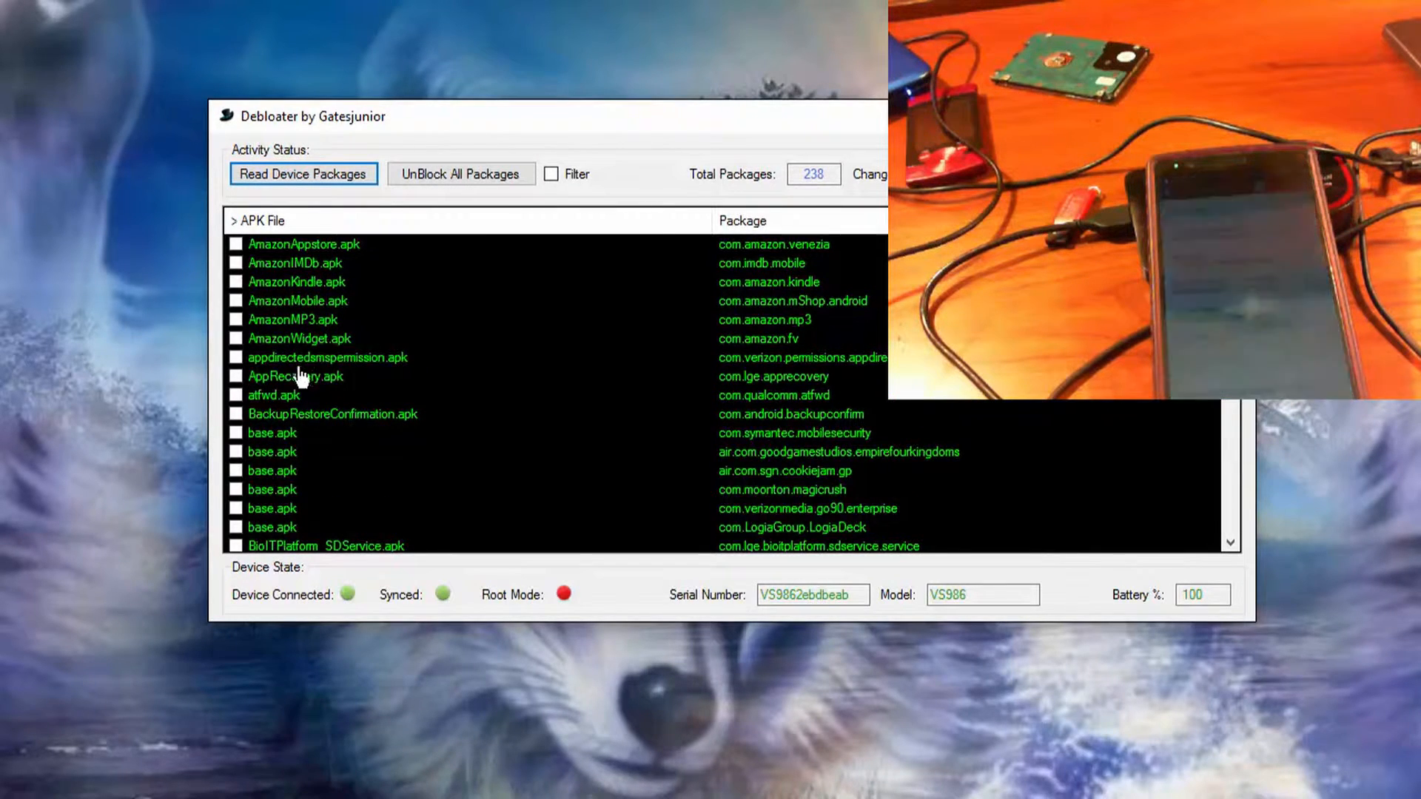
scroll(down, 3)
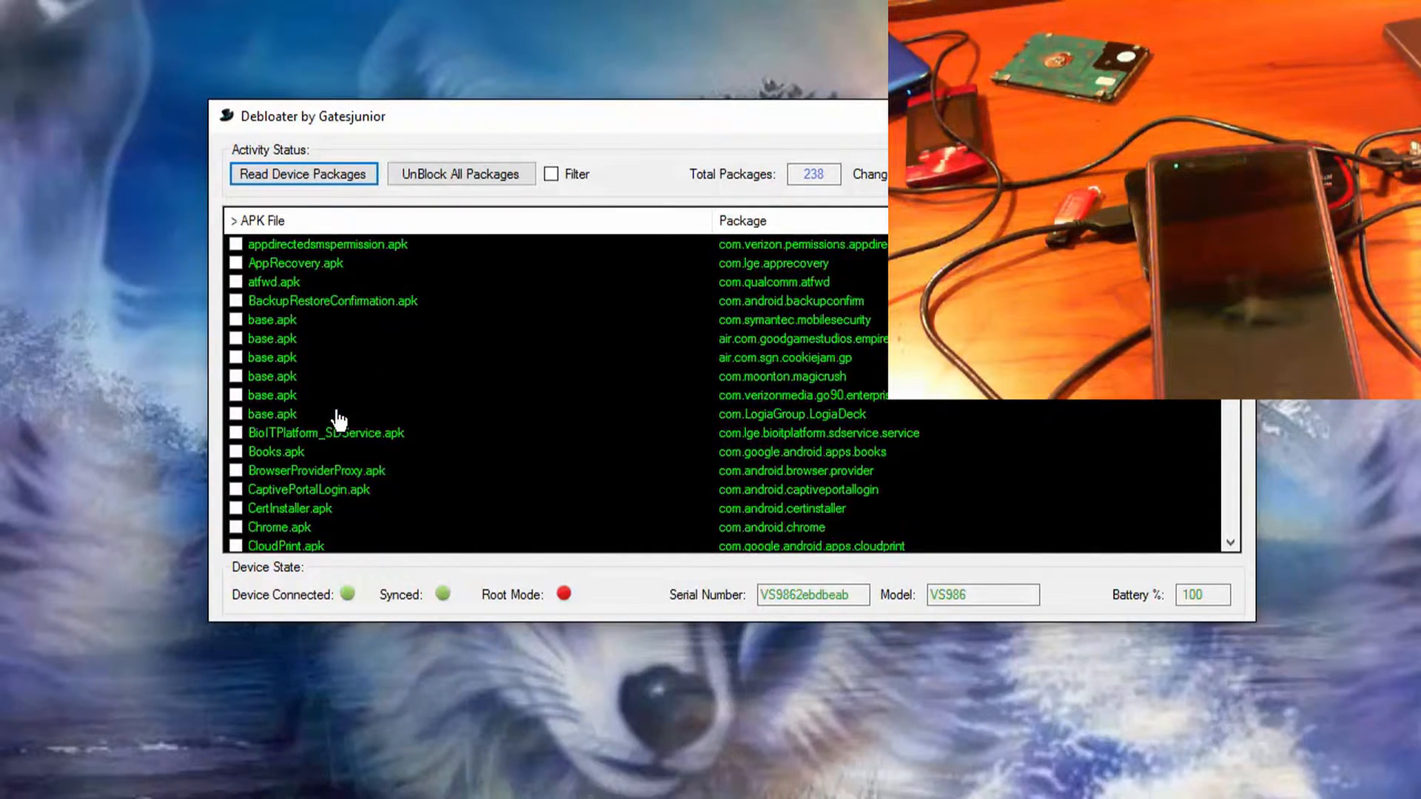
scroll(down, 3)
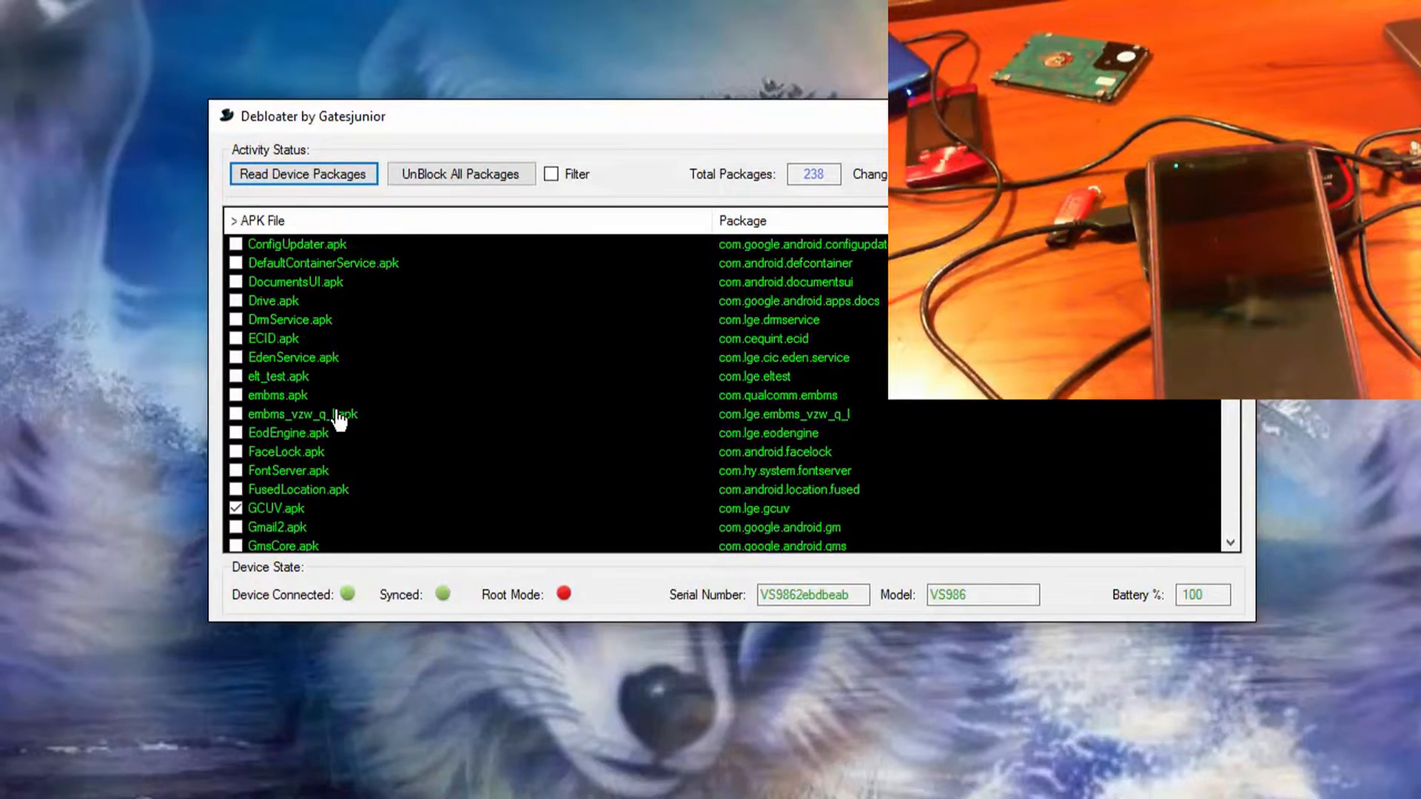
scroll(down, 3)
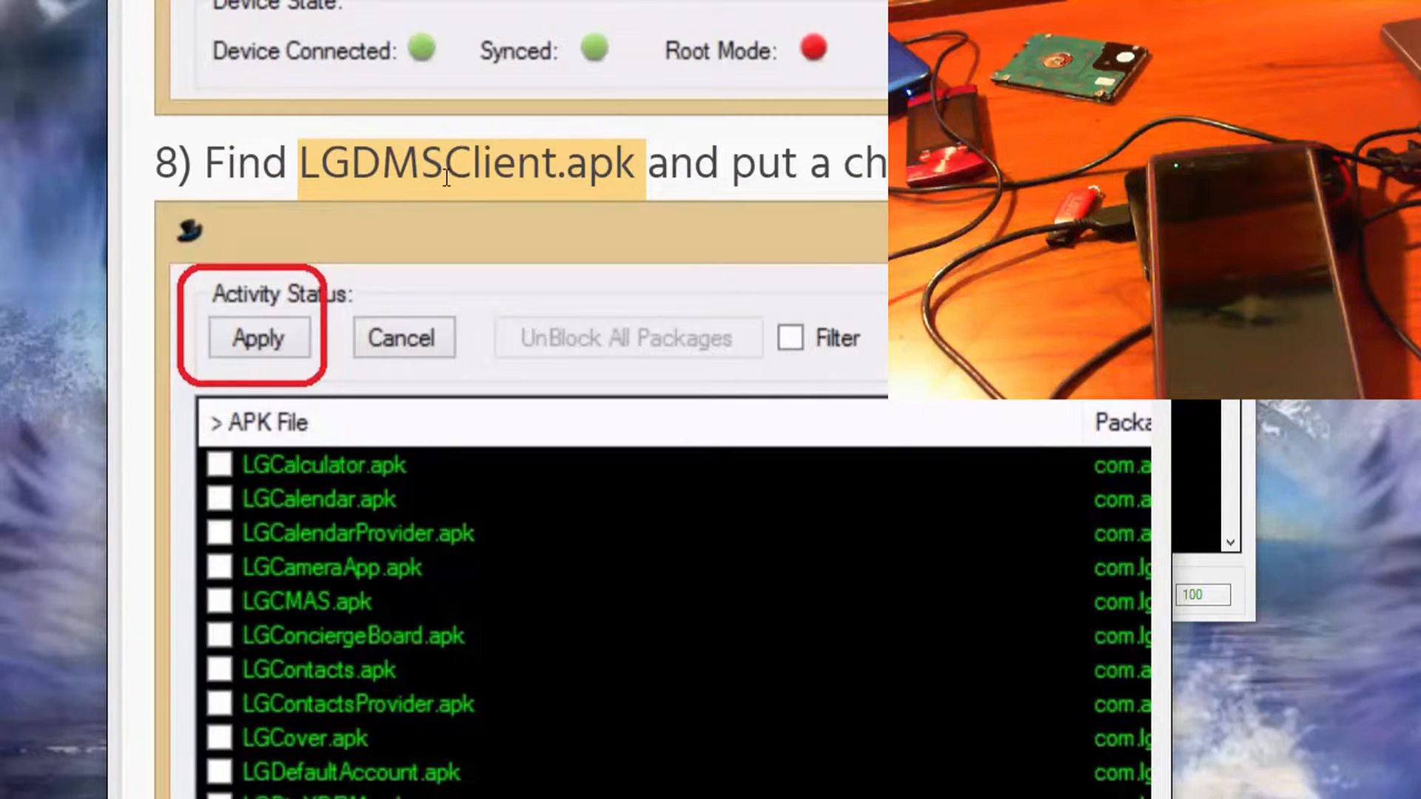
mouse_move(824, 256)
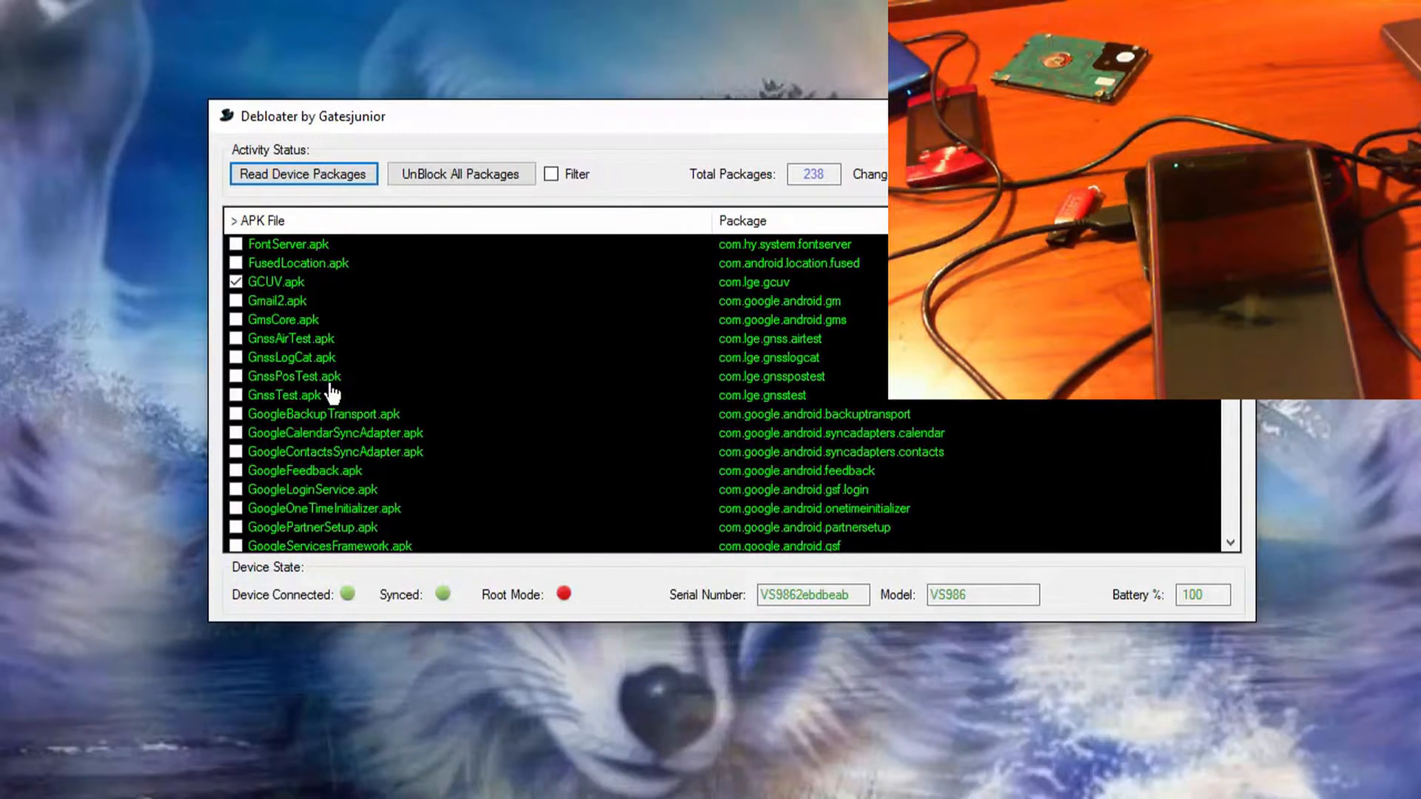
Scroll down to LGDMSClient.apk and tick its checkbox to block it.
scroll(down, 3)
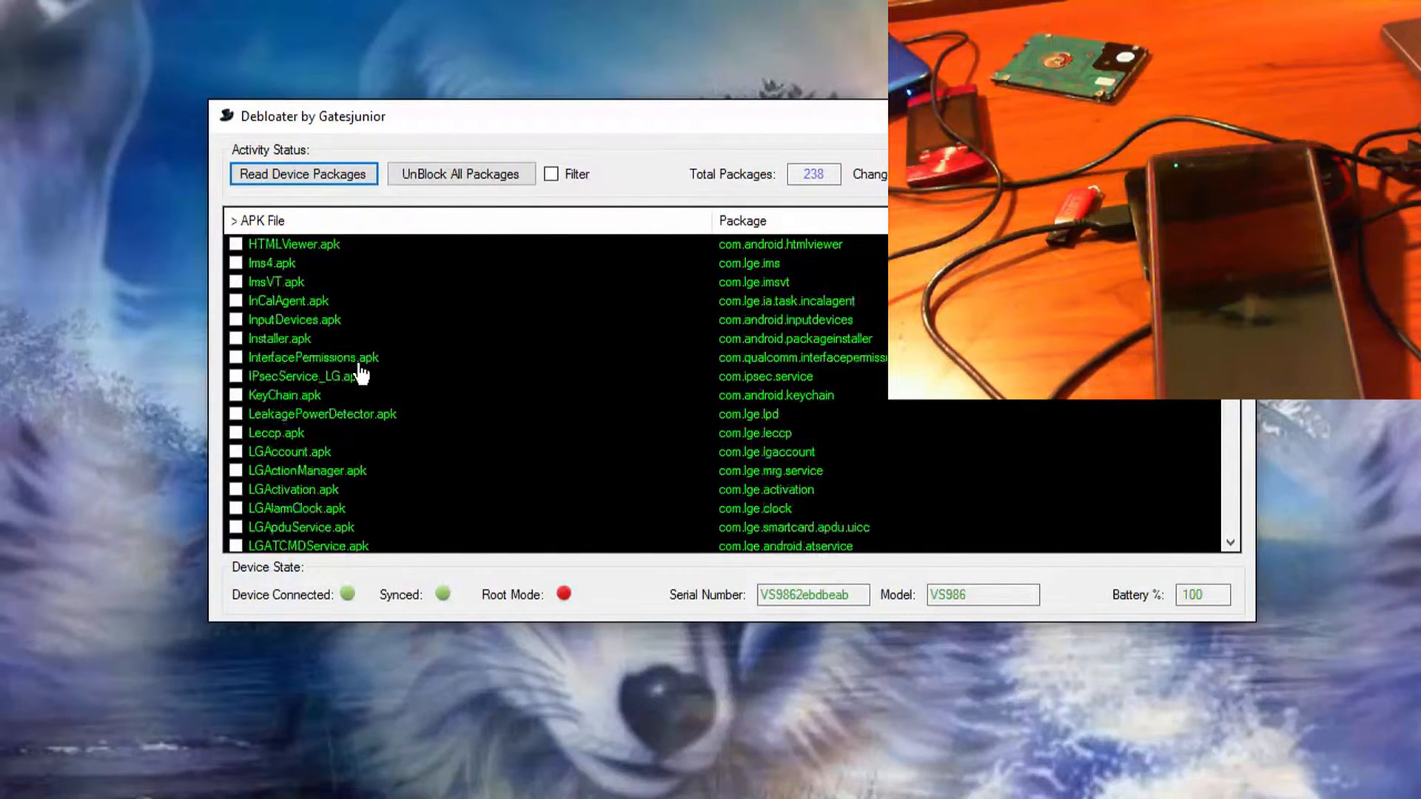
scroll(down, 3)
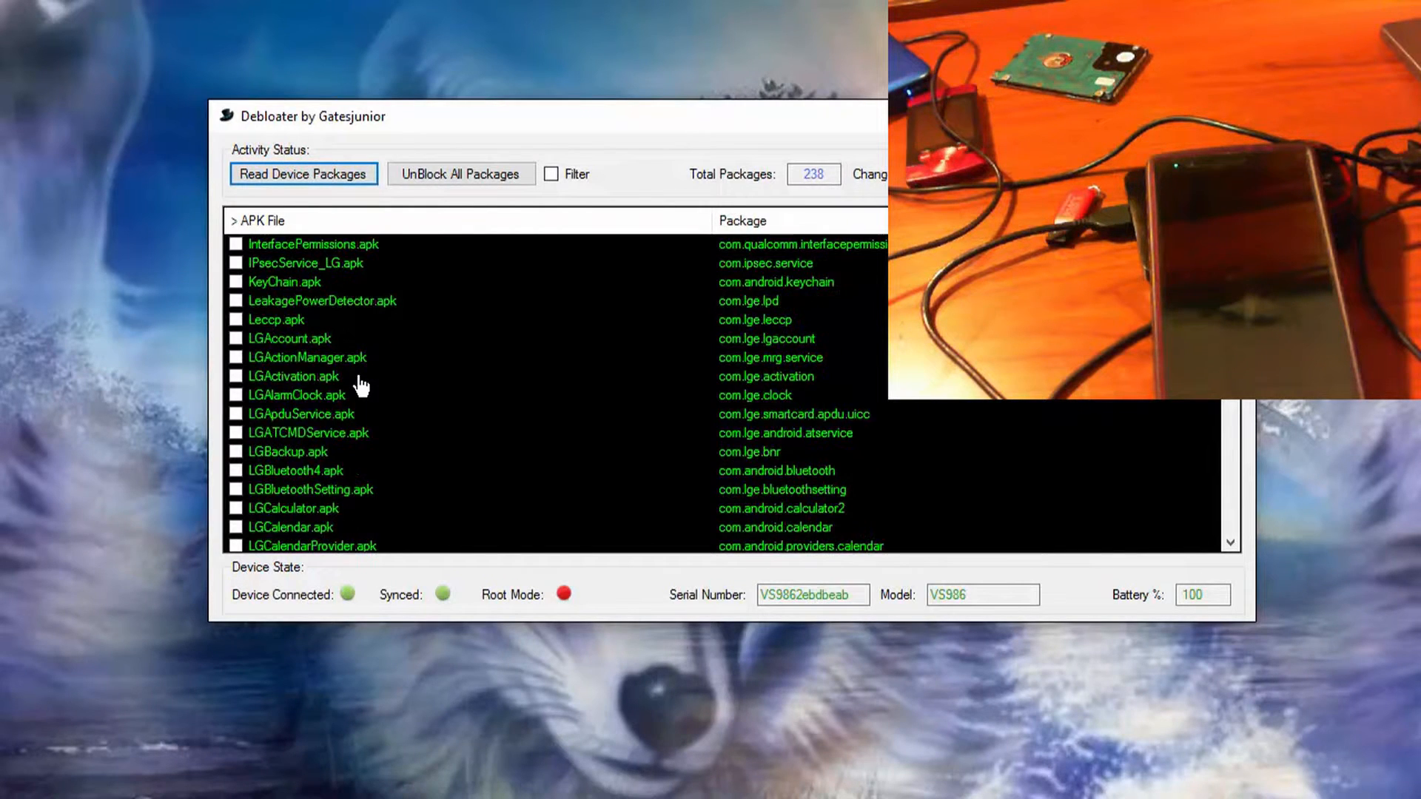
scroll(down, 3)
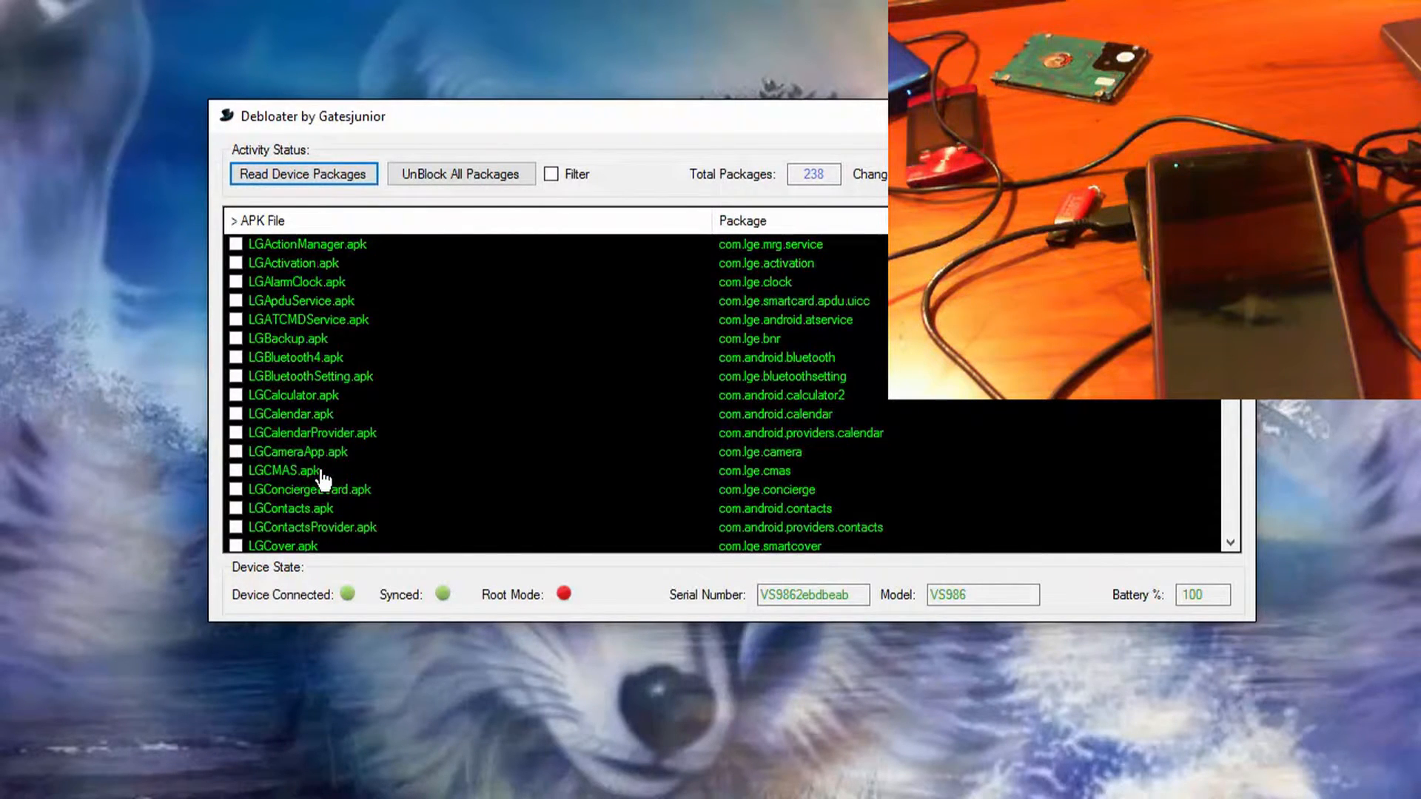
scroll(down, 3)
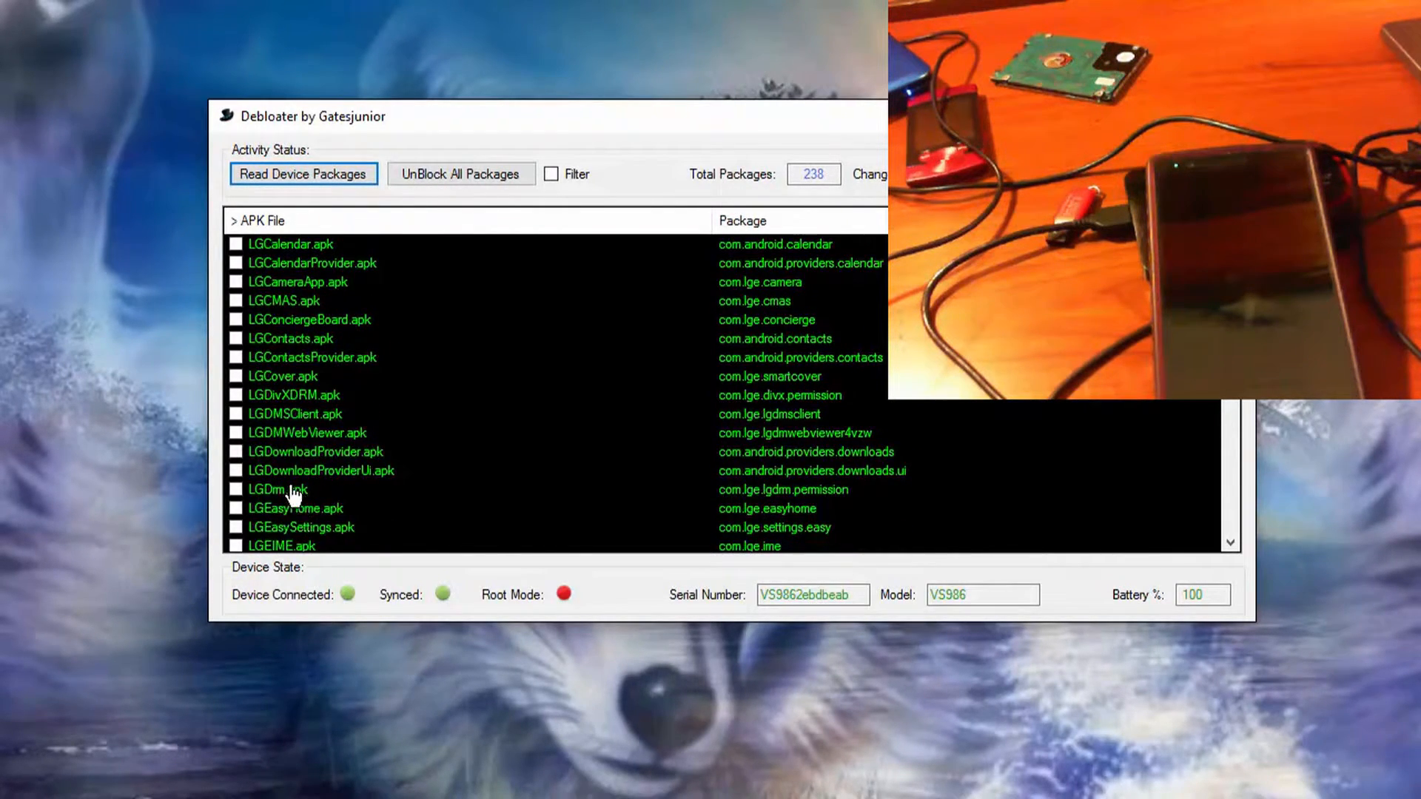
mouse_move(302, 452)
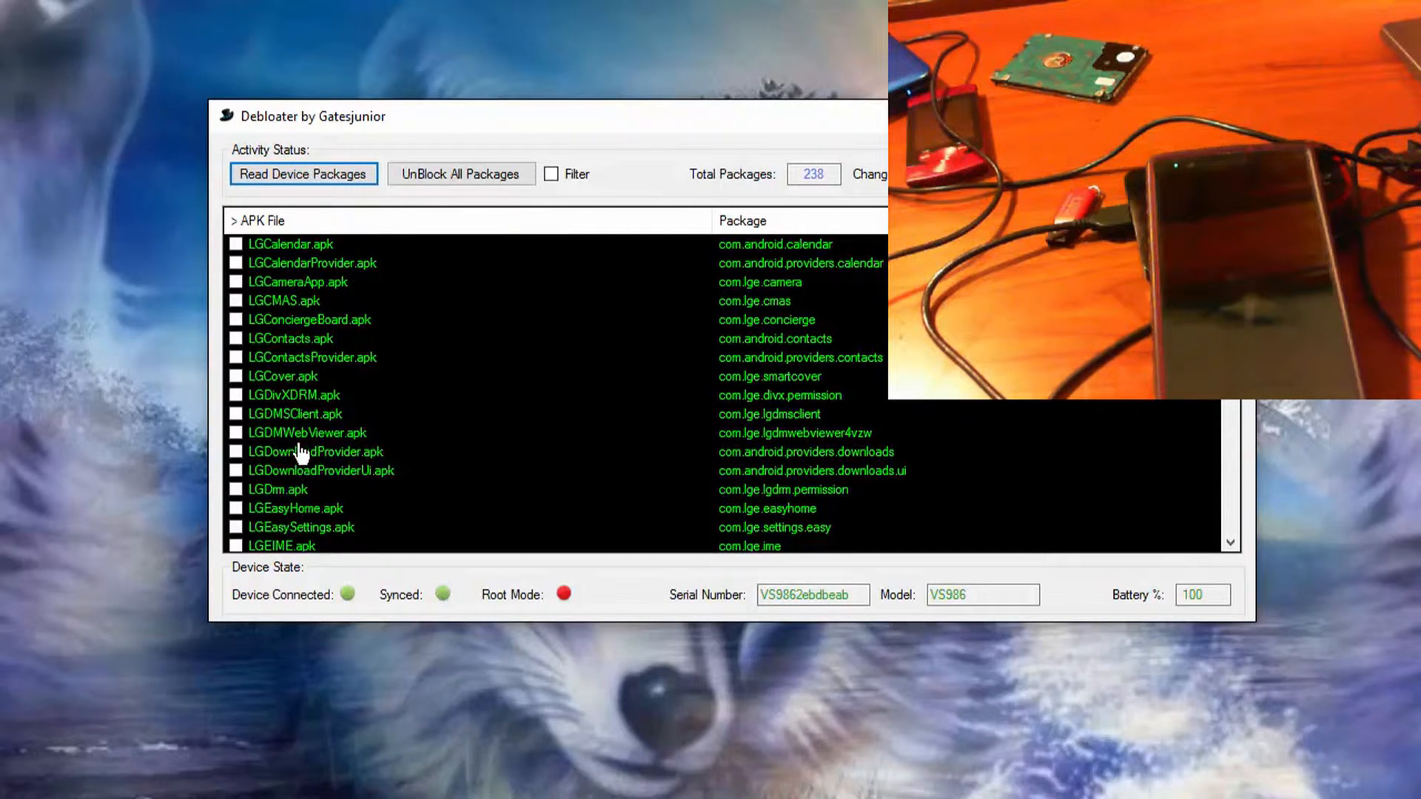
click(299, 413)
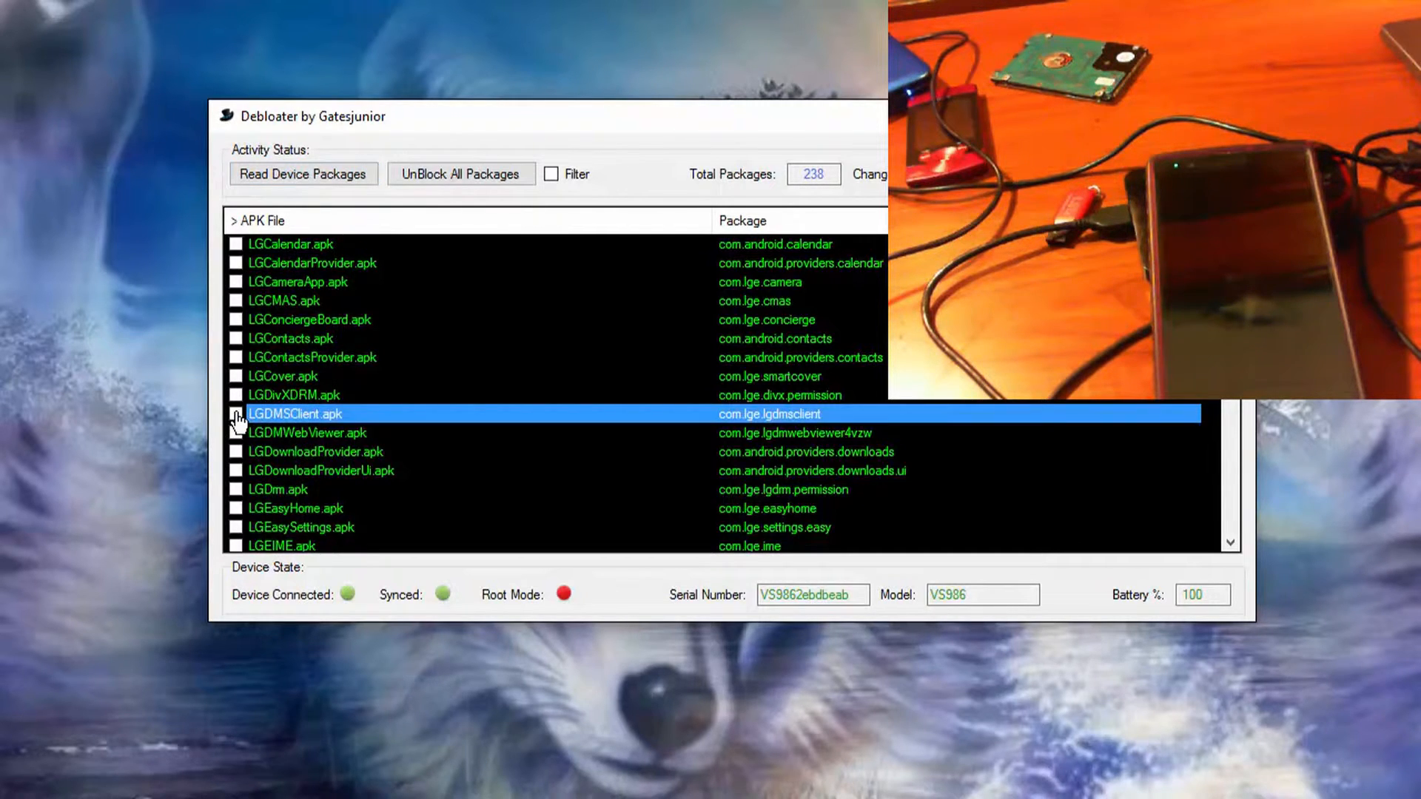
click(236, 415)
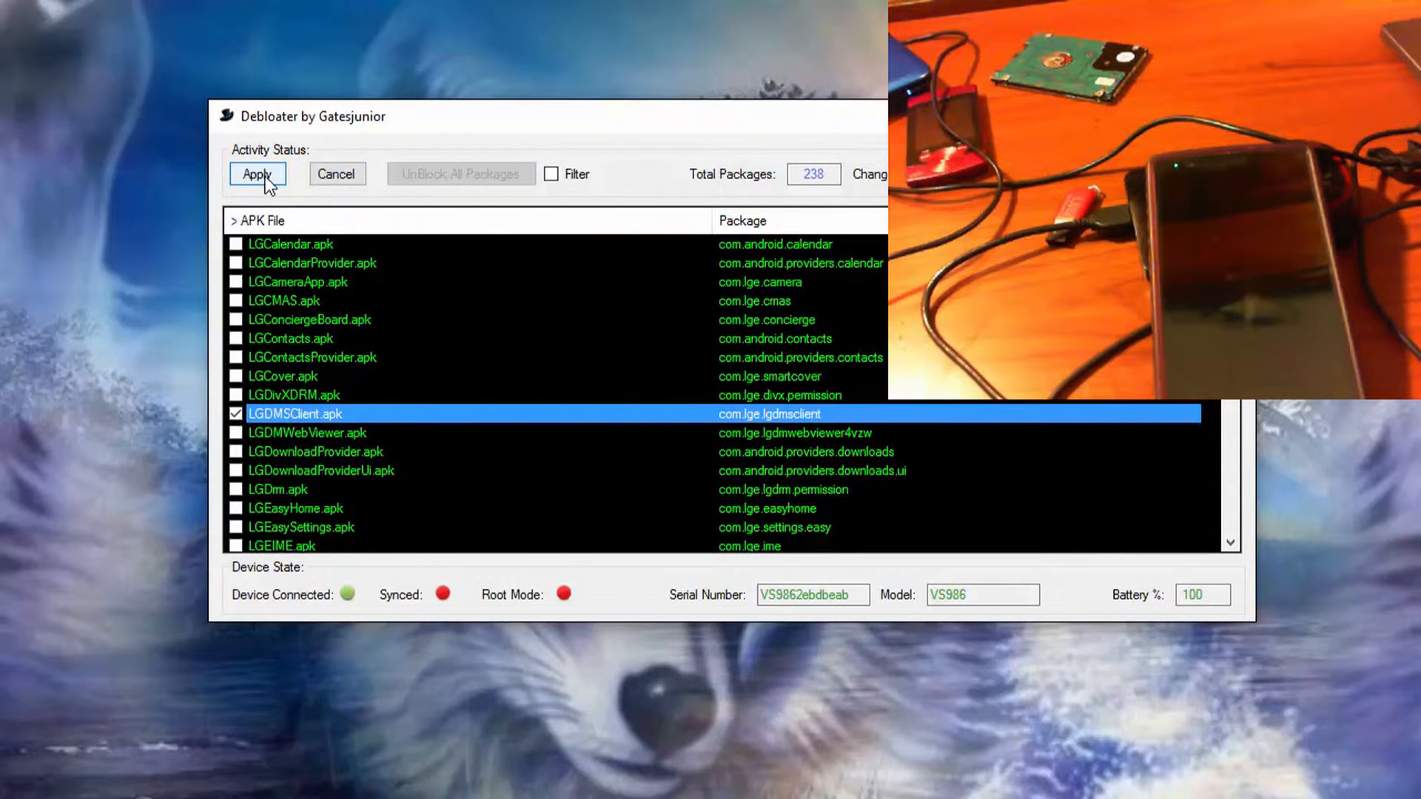
click(257, 173)
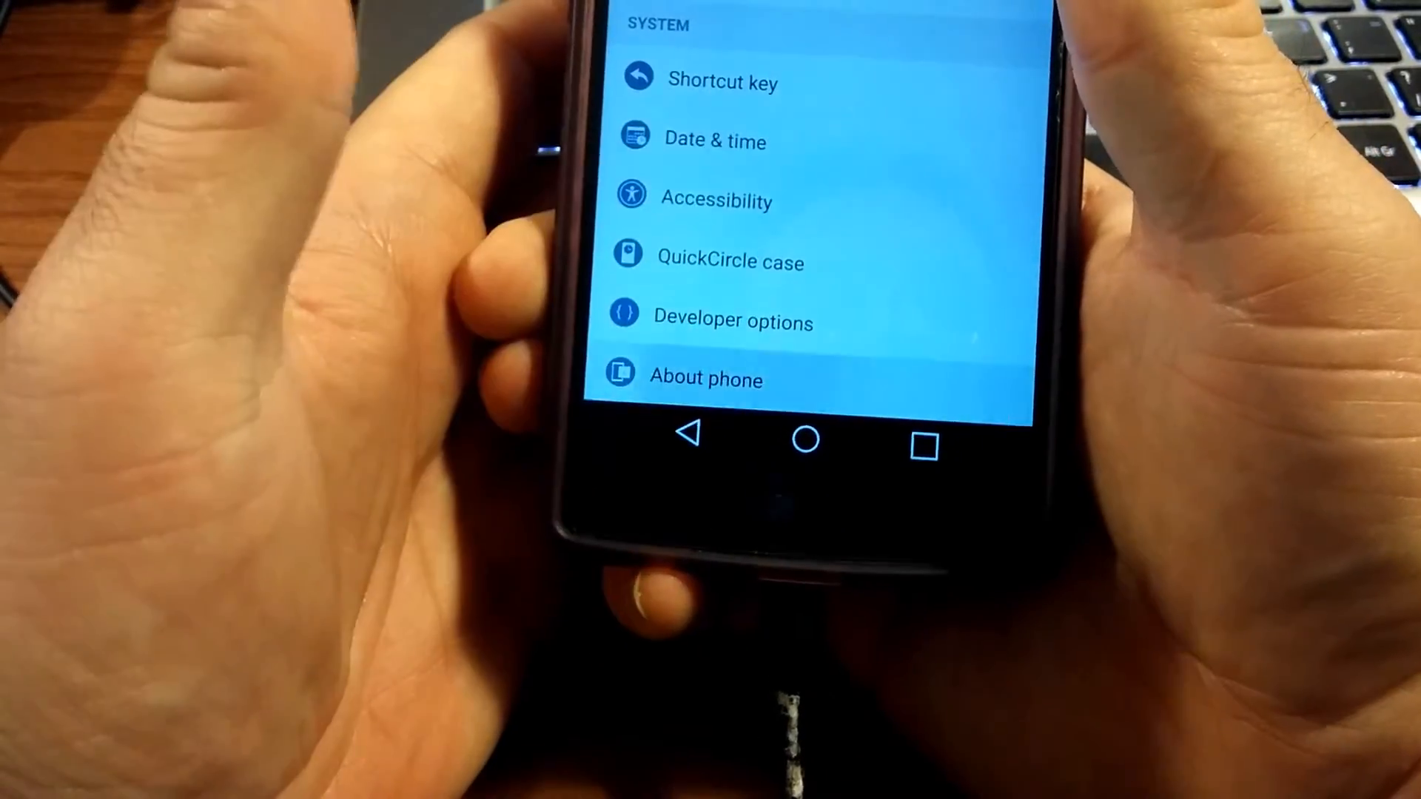
Open About phone to confirm software version VS98613B with status Official.
click(706, 378)
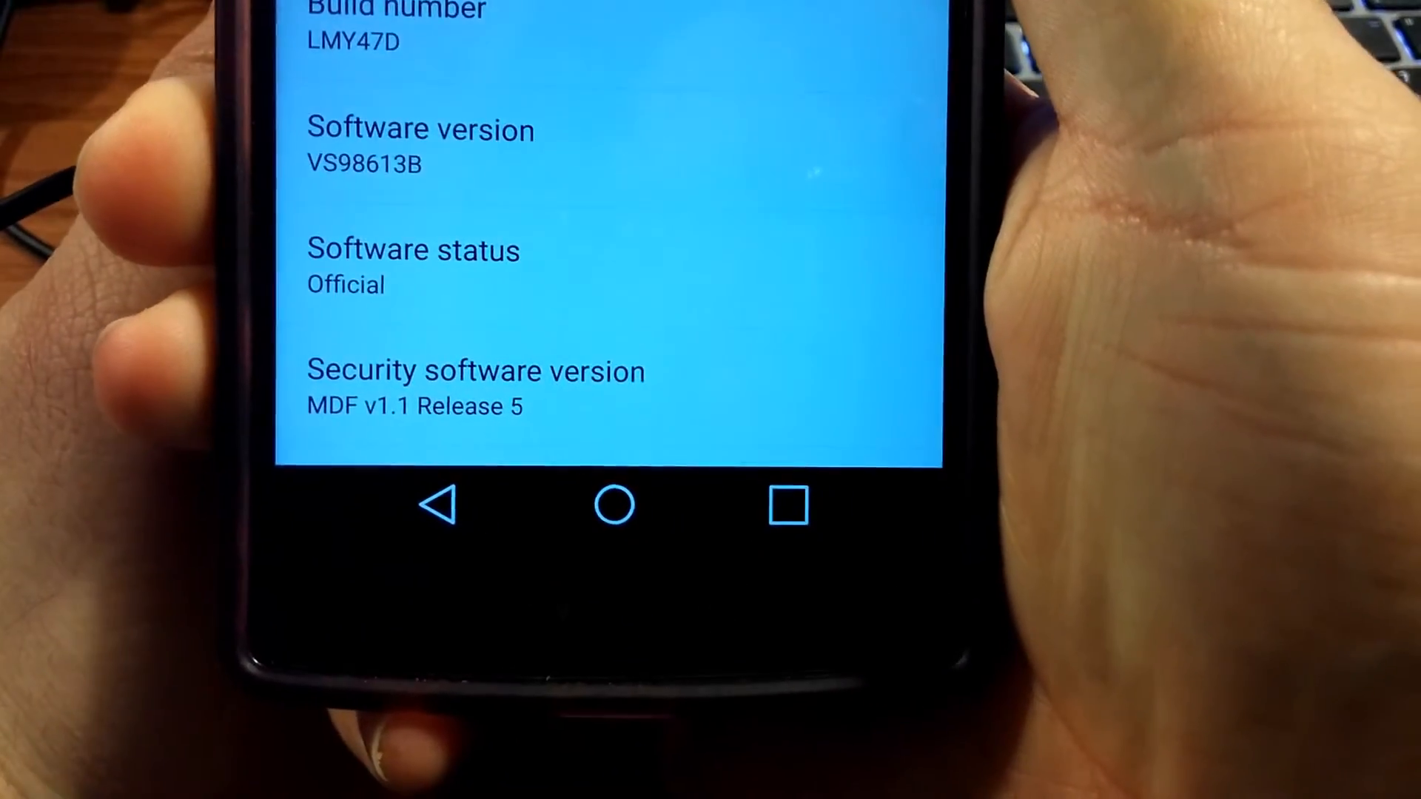